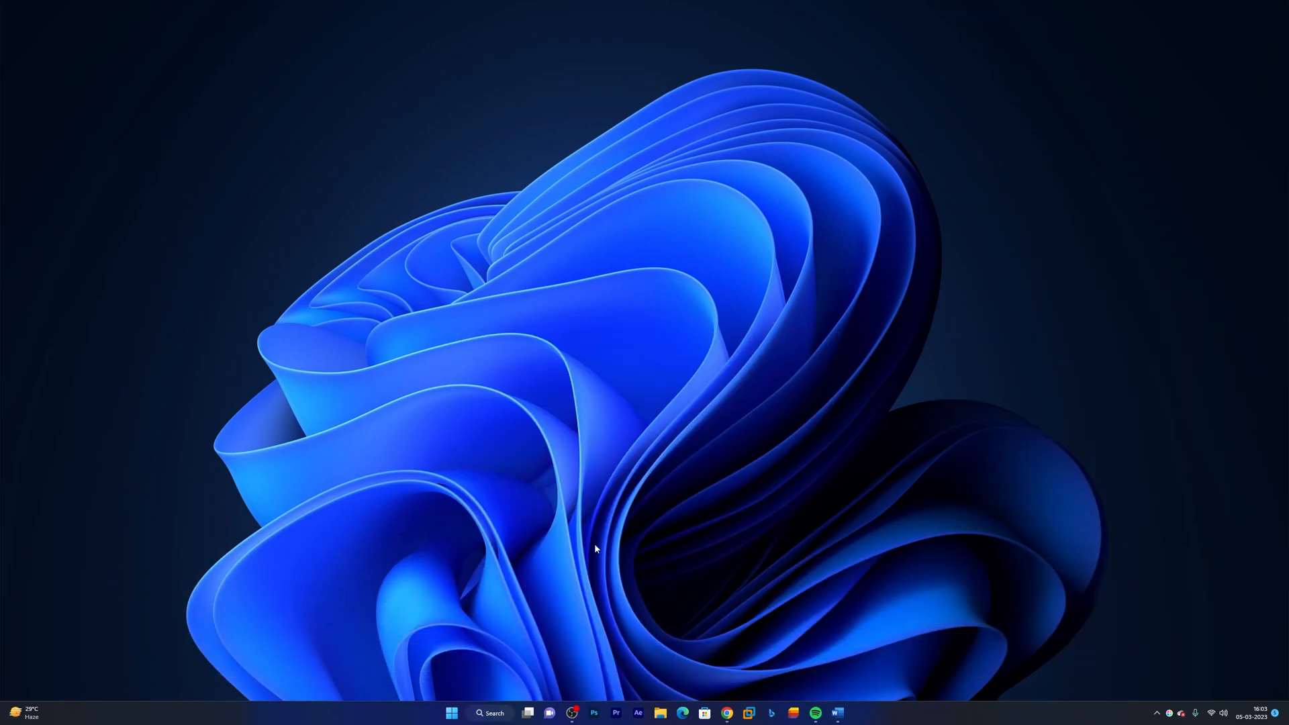
Search Windows for 'tell me aboth 7 wonders in earth' and send it on to Bing Chat.
{"action": "left_click", "coordinate": [492, 712]}
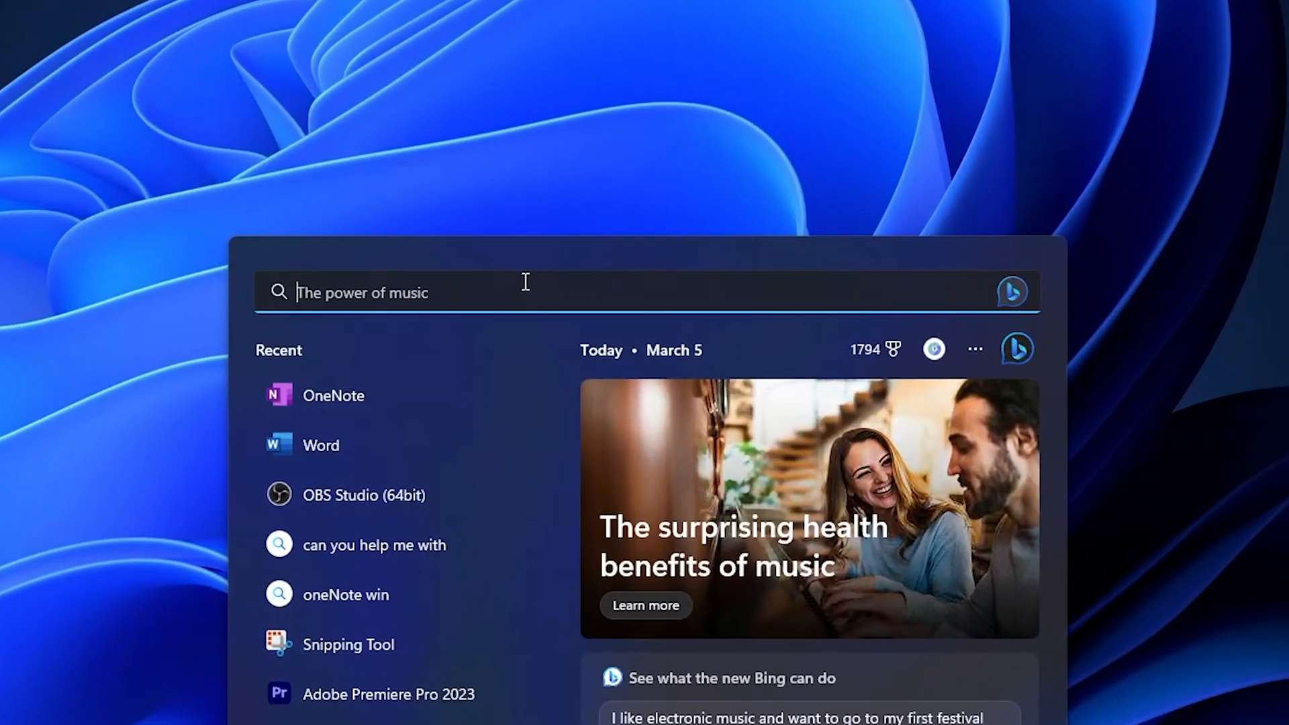
{"action": "type", "text": "tell me abo"}
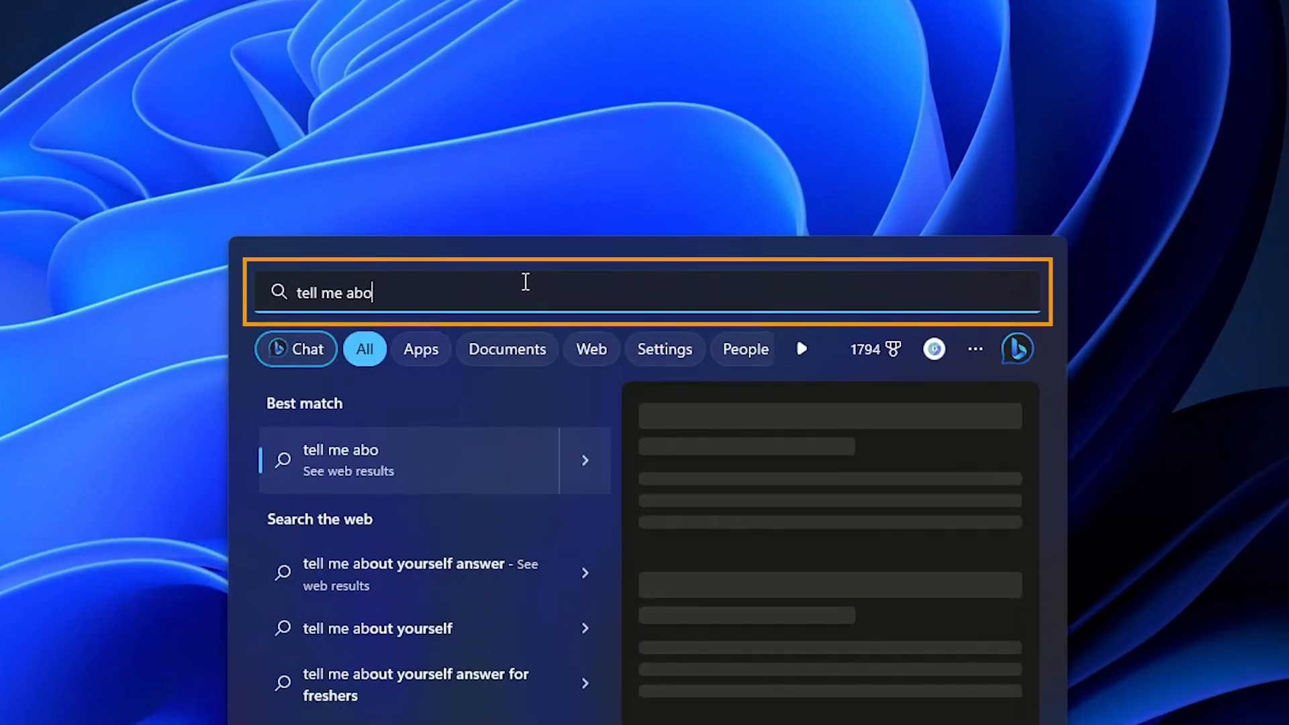
{"action": "type", "text": "th 7"}
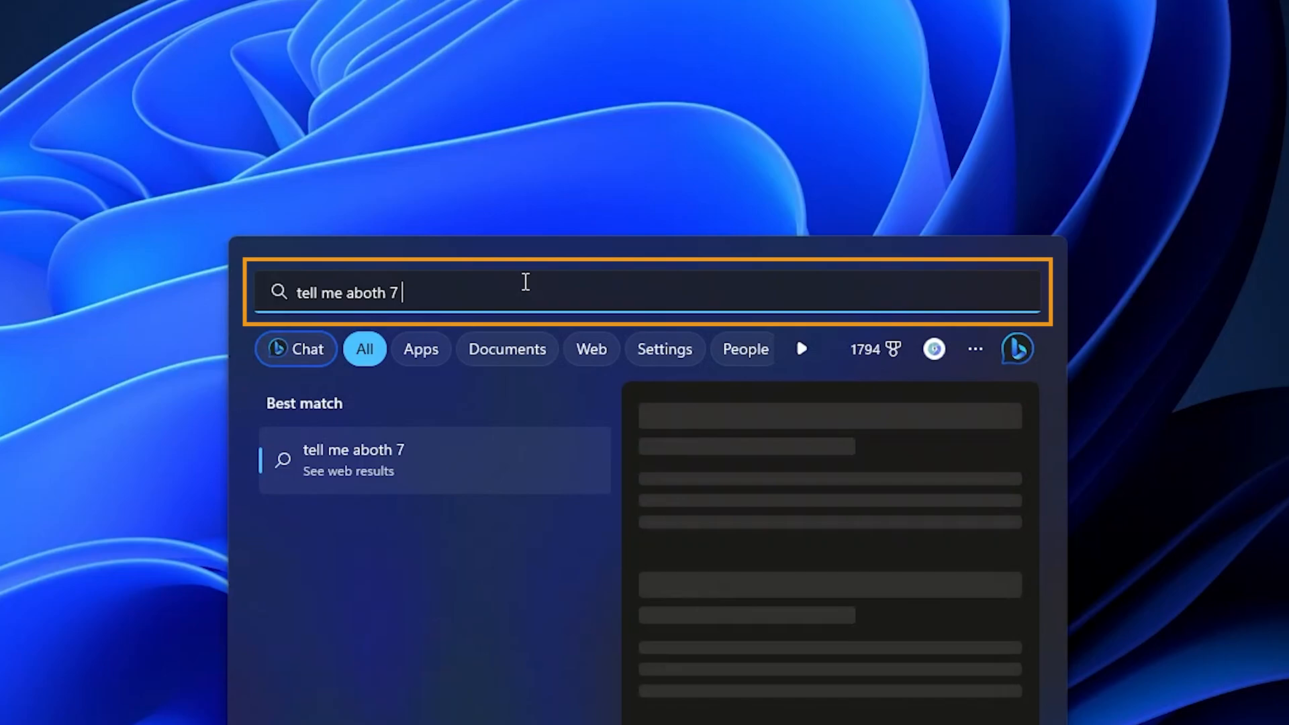
{"action": "type", "text": "wonders i"}
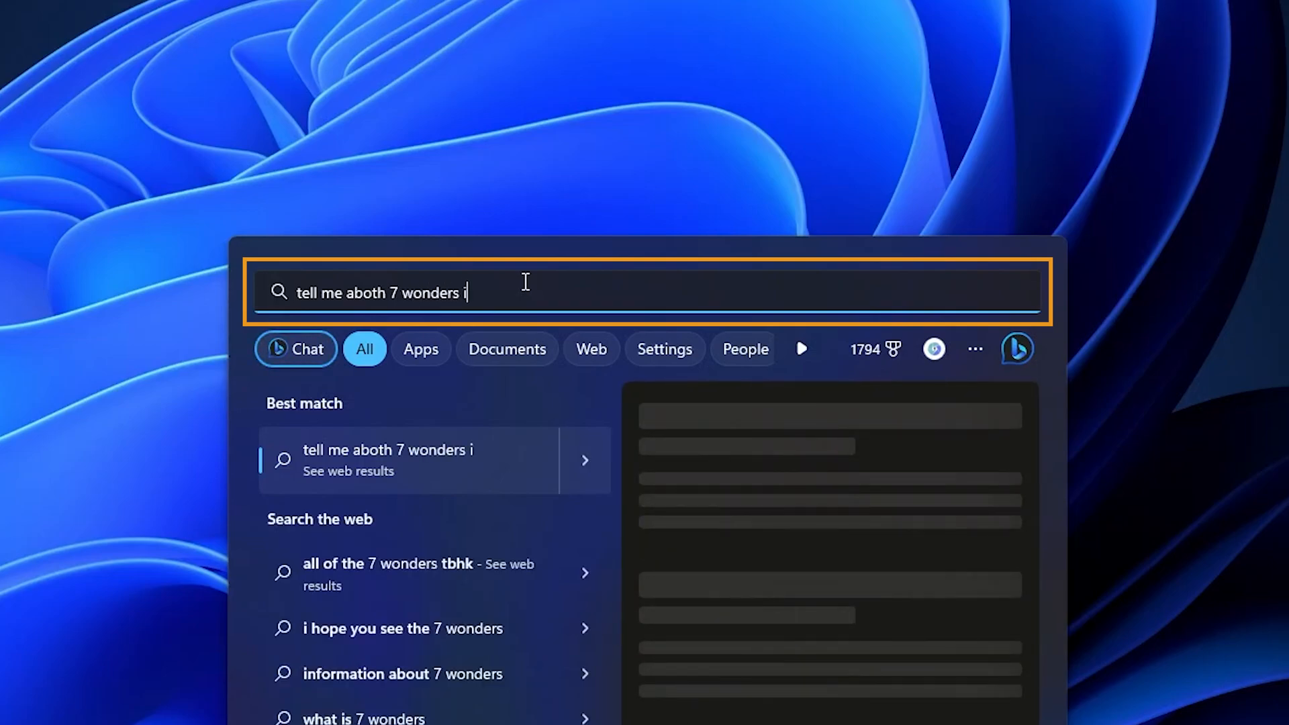
{"action": "type", "text": "n earth"}
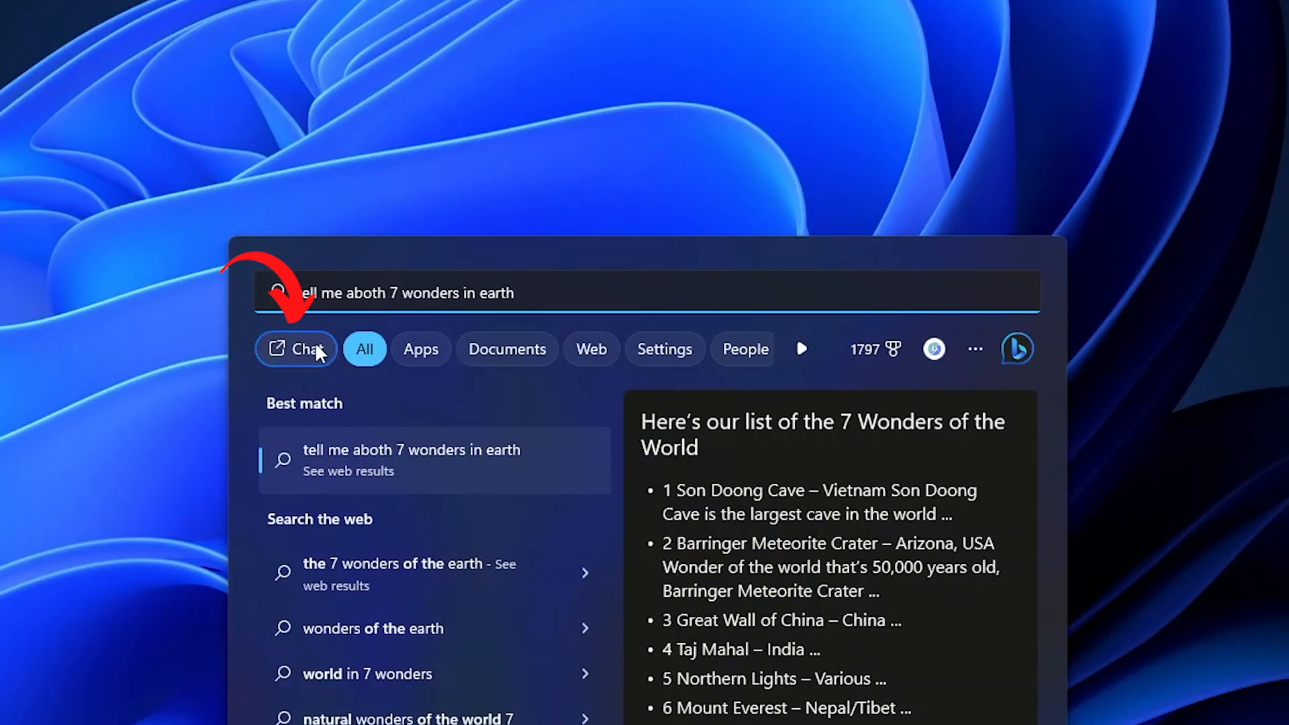
{"action": "left_click", "coordinate": [295, 349]}
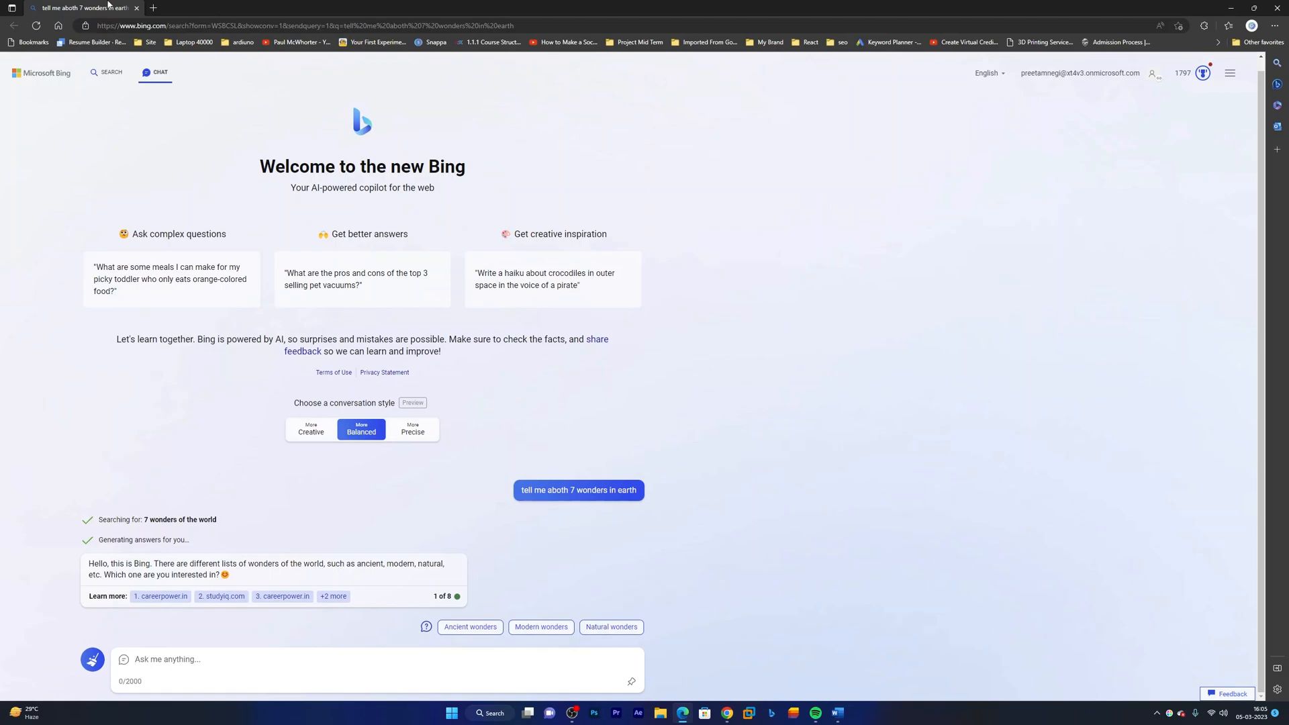
{"action": "mouse_move", "coordinate": [196, 124]}
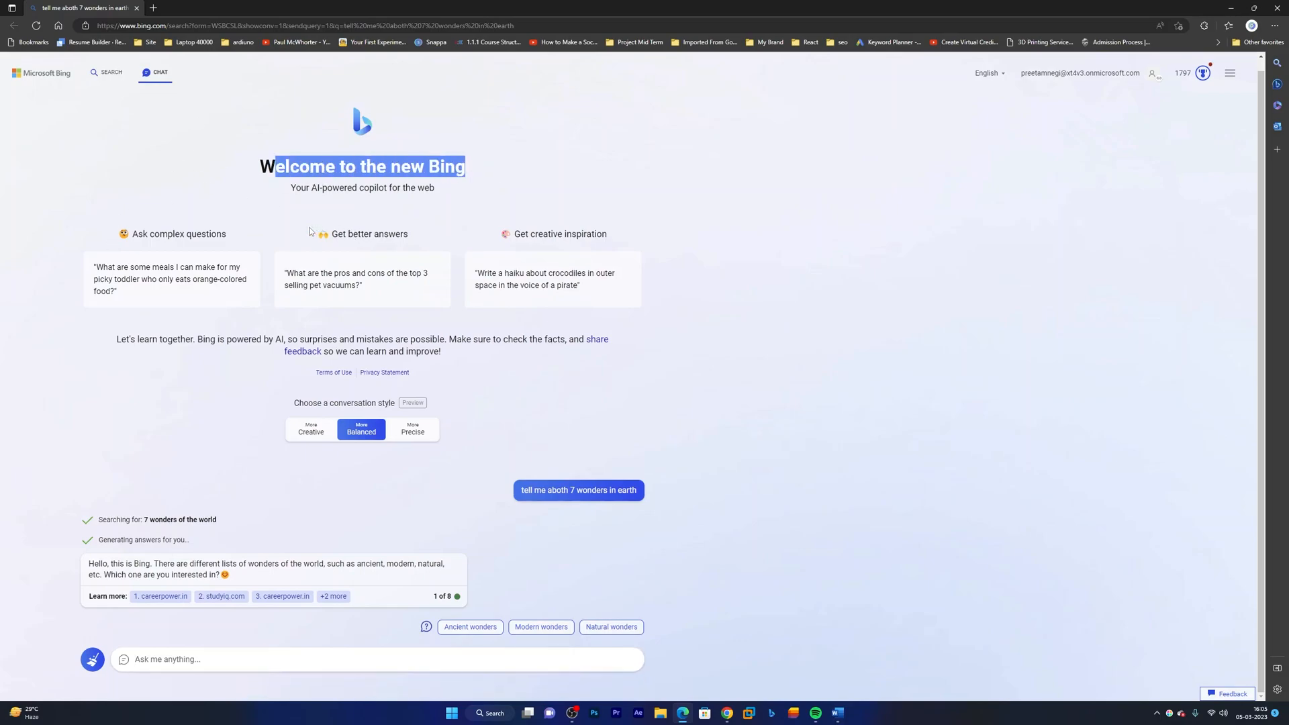
Ask the sample 'pros and cons of the top 3 selling pet vacuums' question and review the chat.
{"action": "left_click", "coordinate": [361, 279]}
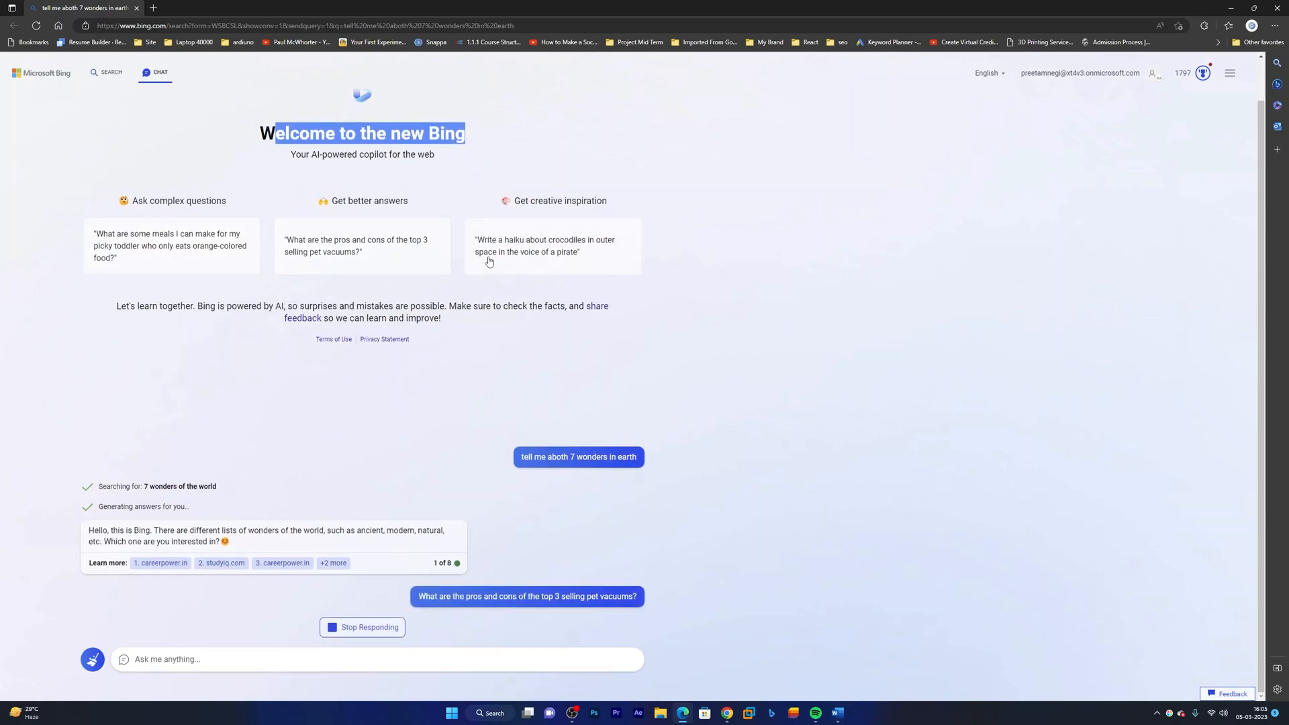
{"action": "mouse_move", "coordinate": [219, 195]}
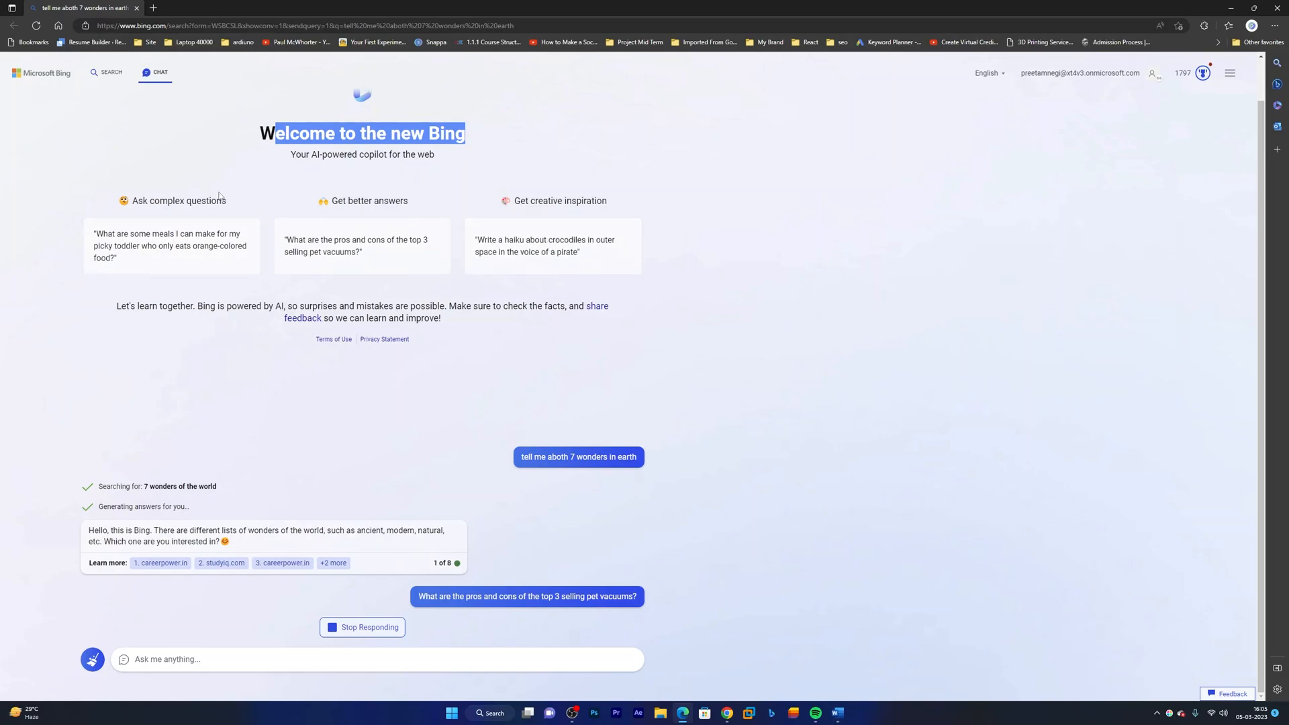
{"action": "scroll", "scroll_direction": "up", "scroll_amount": 3}
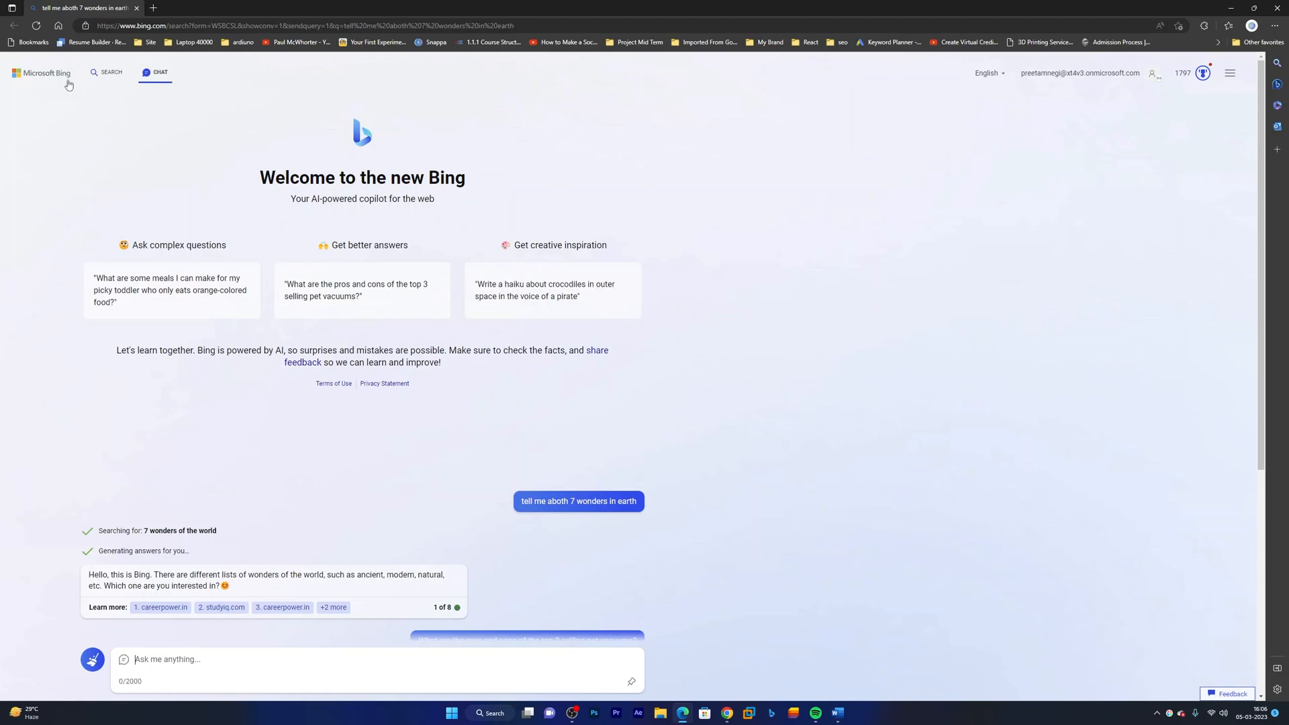
Start a fresh Bing AI chat via the Bing logo and close the old chat.
{"action": "left_click", "coordinate": [274, 8]}
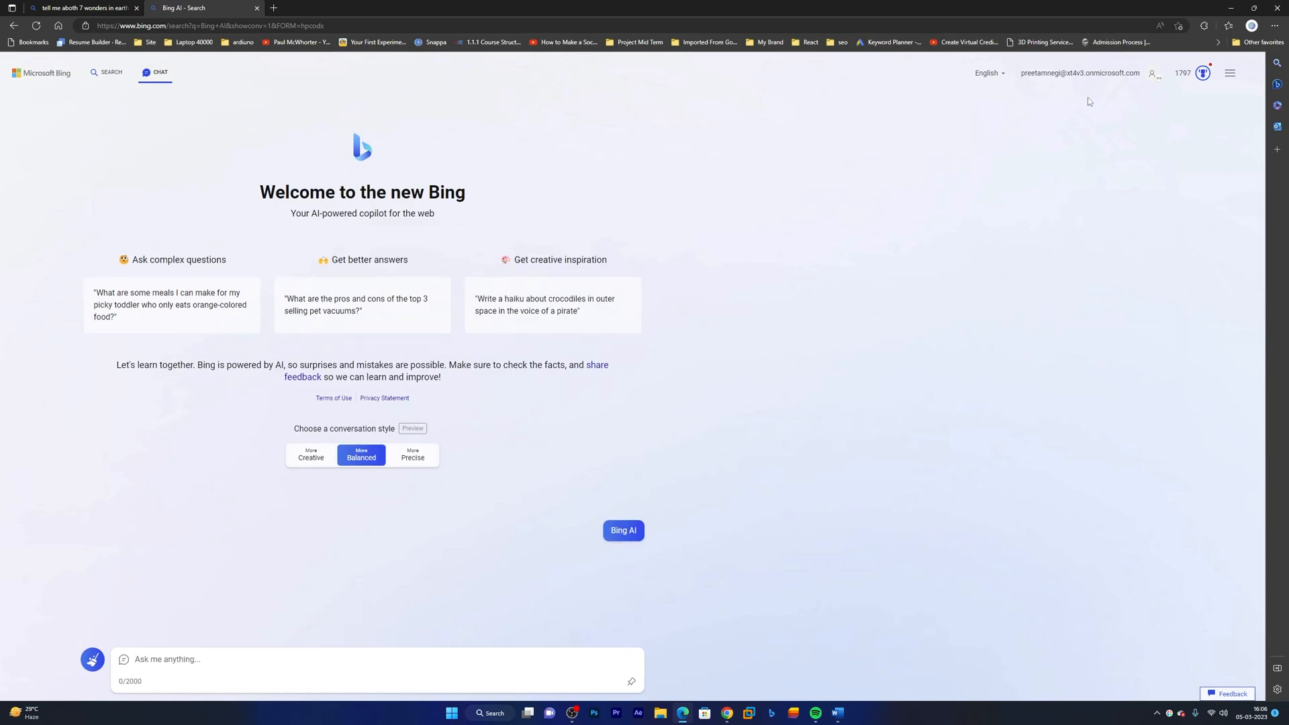
{"action": "left_click", "coordinate": [623, 530]}
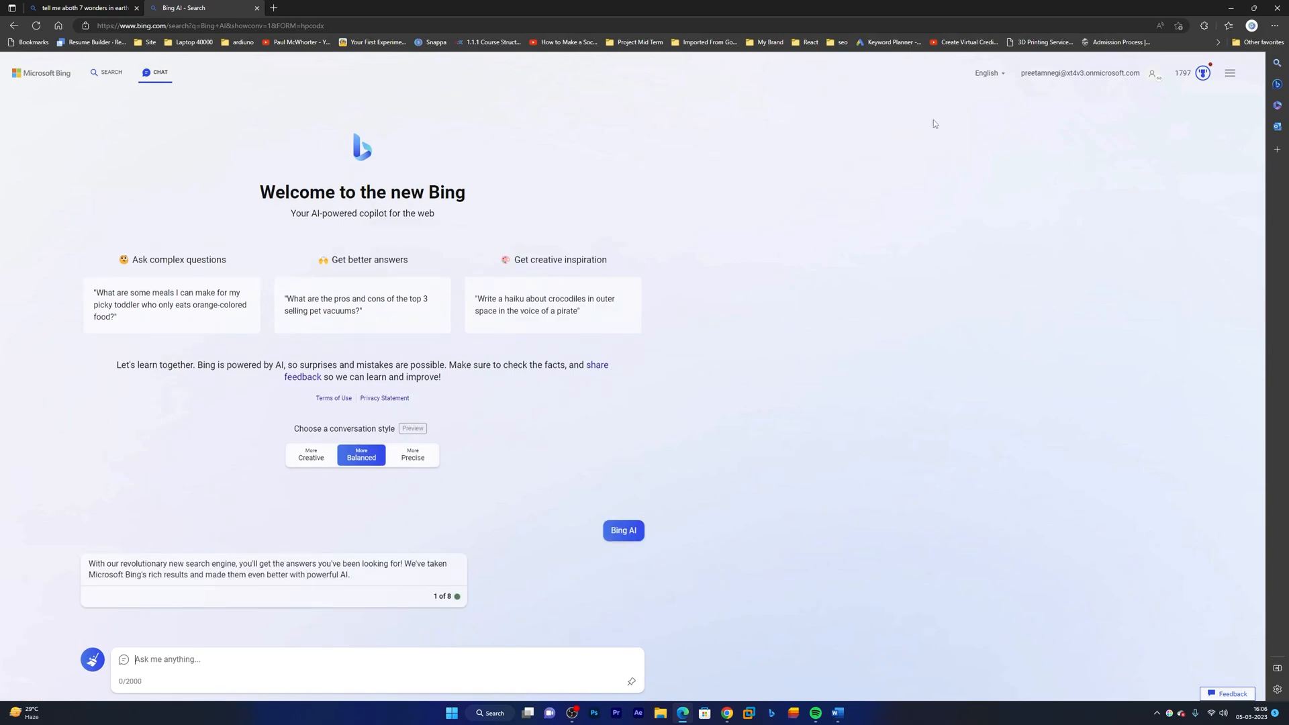
{"action": "mouse_move", "coordinate": [628, 291]}
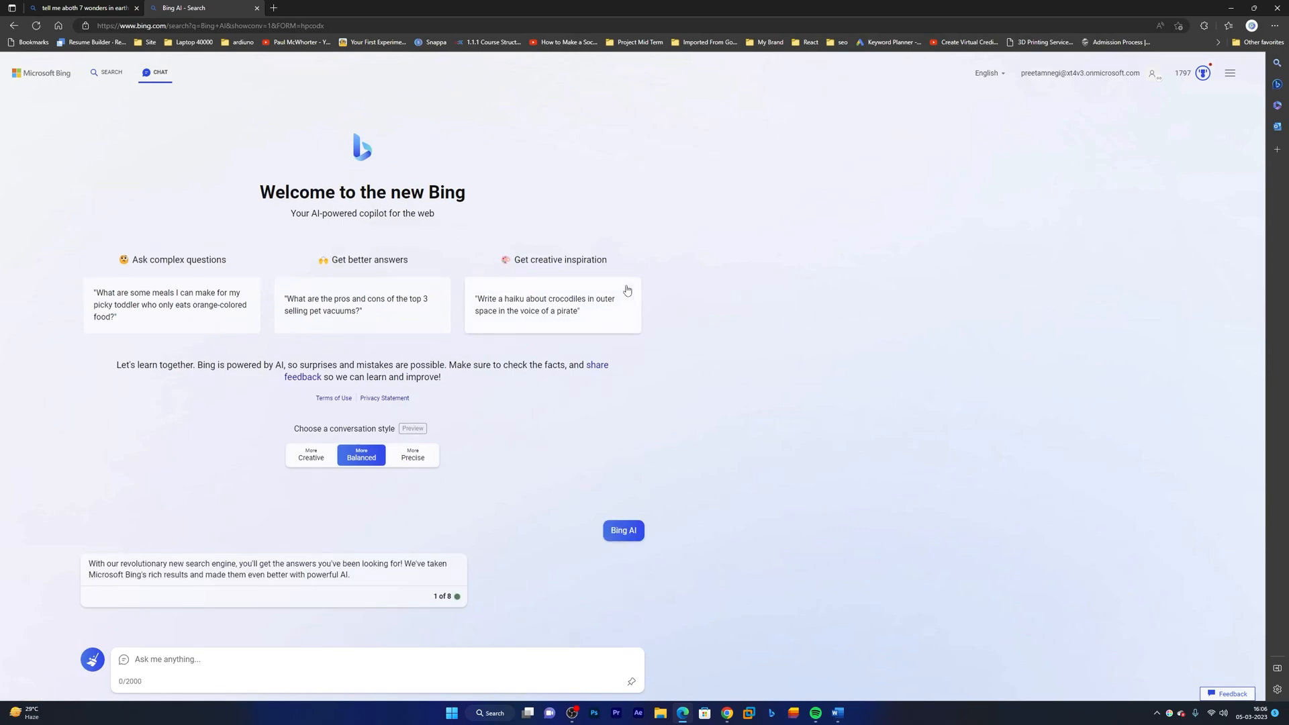
{"action": "left_click", "coordinate": [137, 8]}
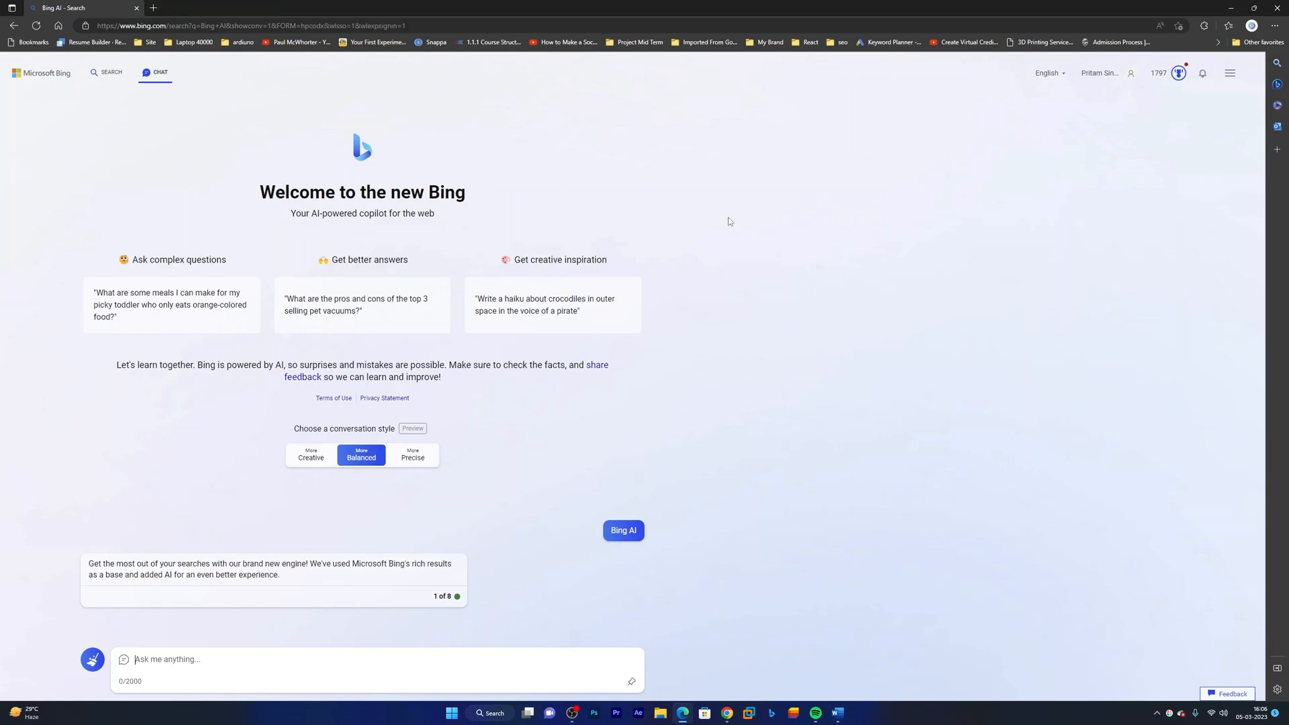
{"action": "mouse_move", "coordinate": [1010, 108]}
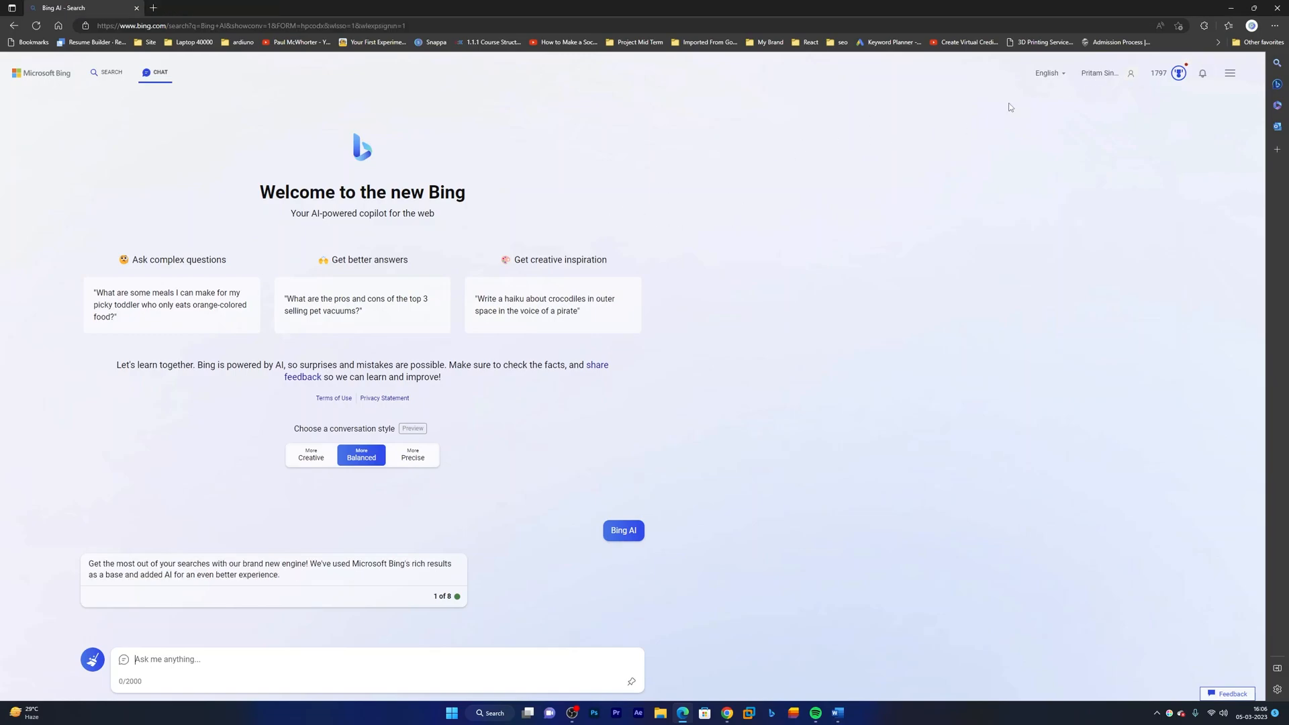
{"action": "mouse_move", "coordinate": [982, 124]}
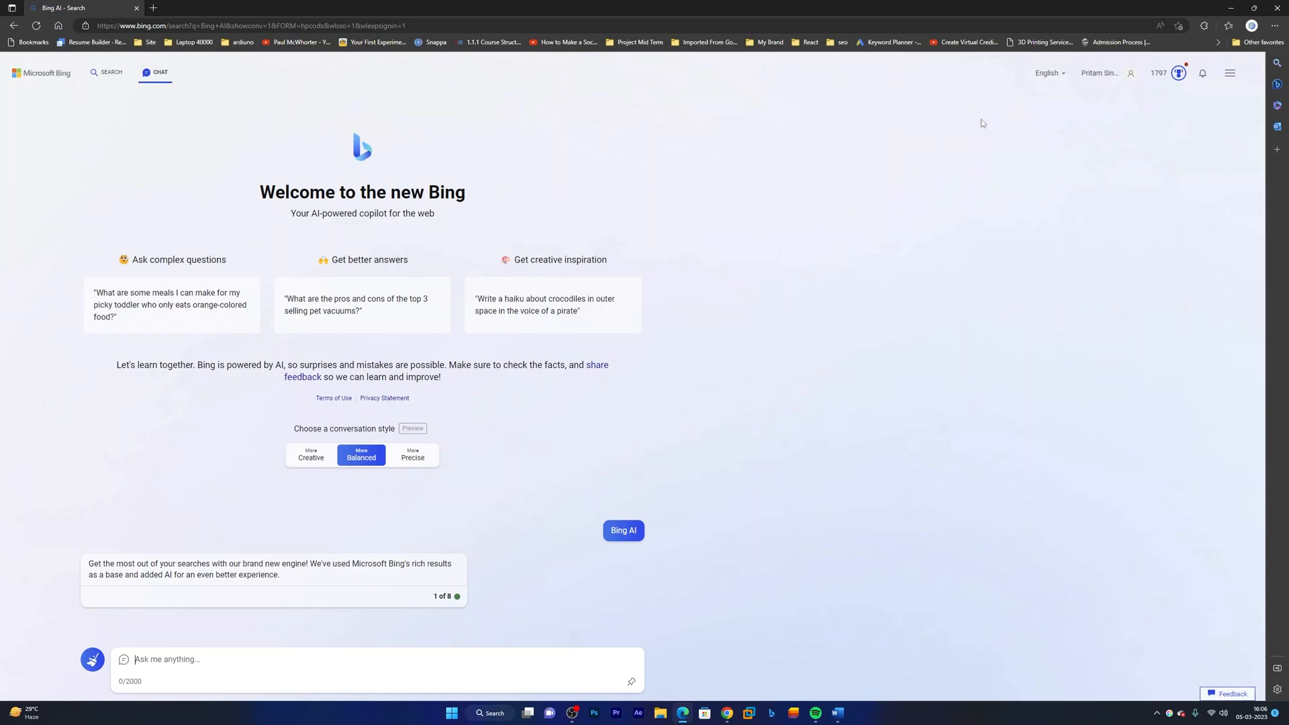
{"action": "mouse_move", "coordinate": [588, 143]}
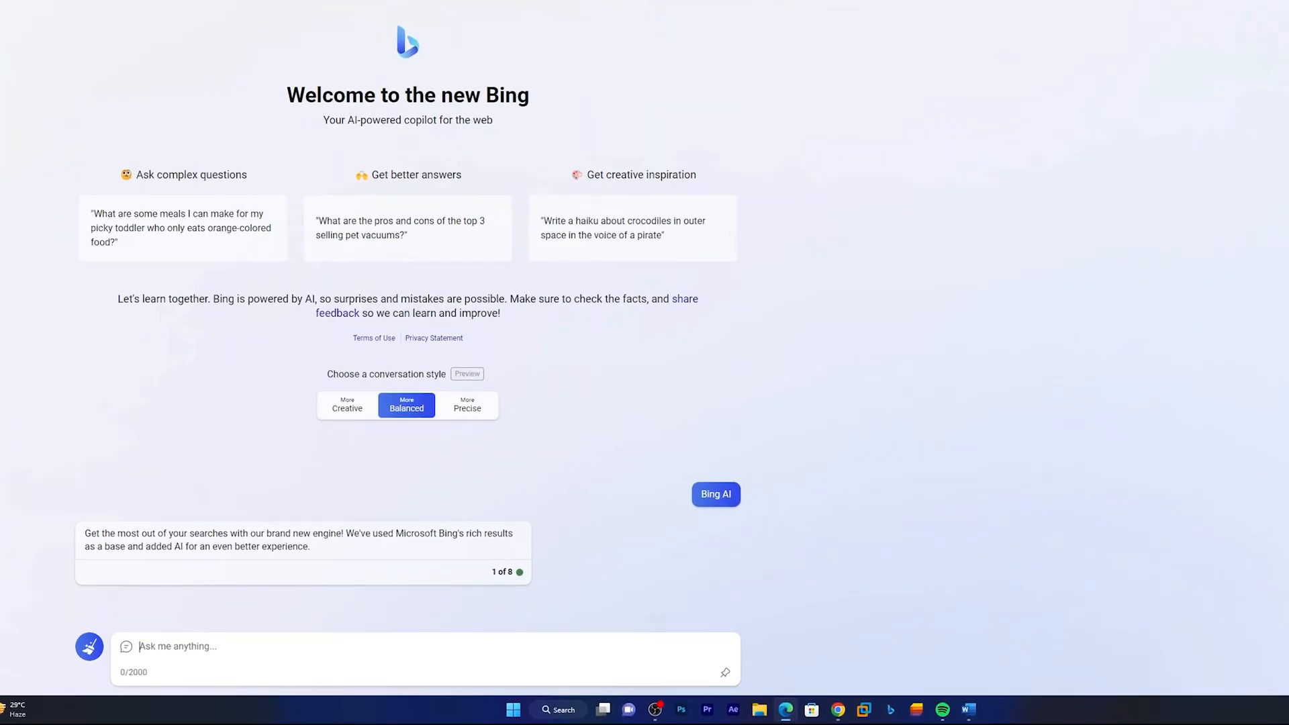
{"action": "mouse_move", "coordinate": [518, 449]}
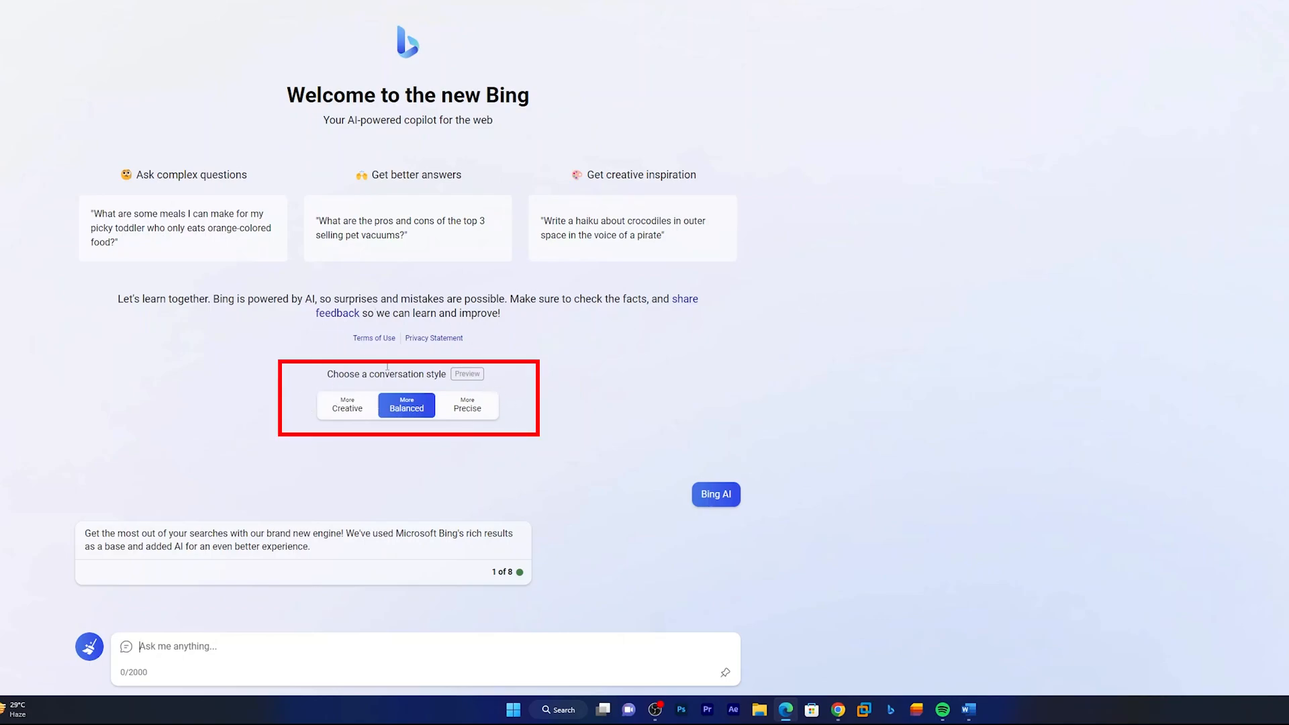
Cycle the conversation style through Creative, Balanced, Precise, Creative, ending on Balanced.
{"action": "left_click", "coordinate": [346, 402]}
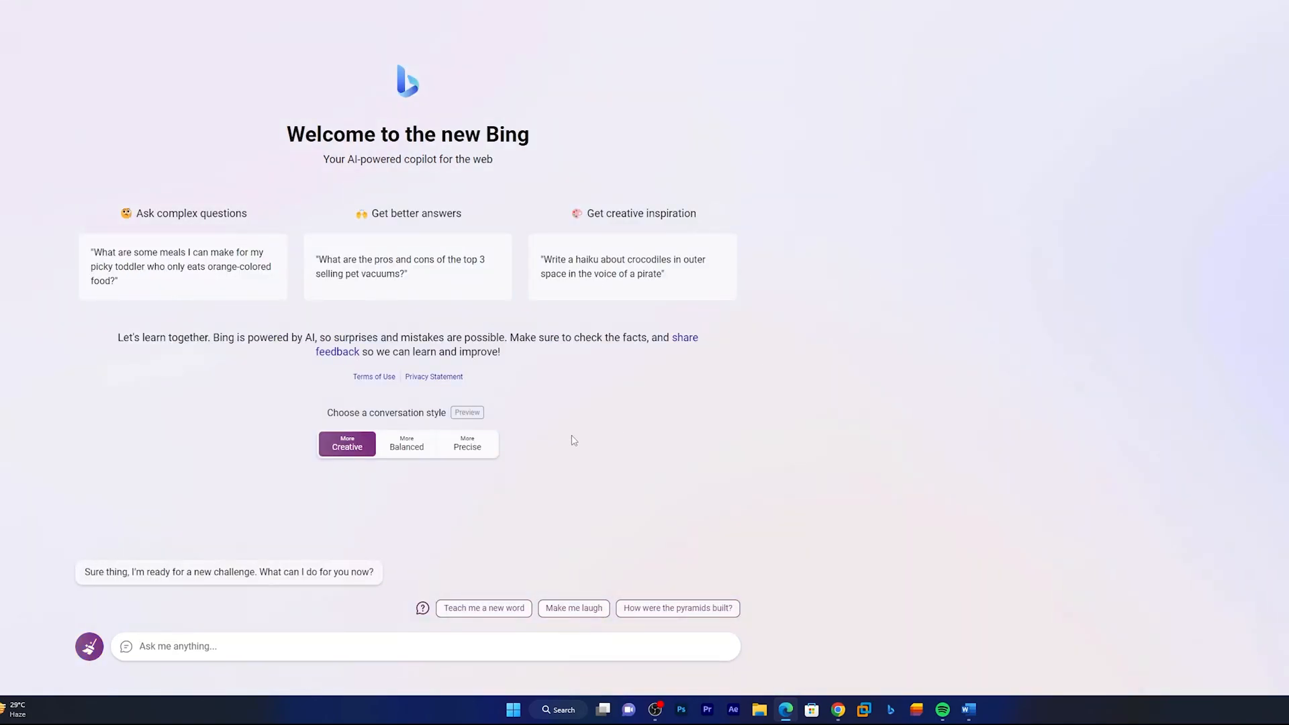
{"action": "left_click", "coordinate": [406, 444]}
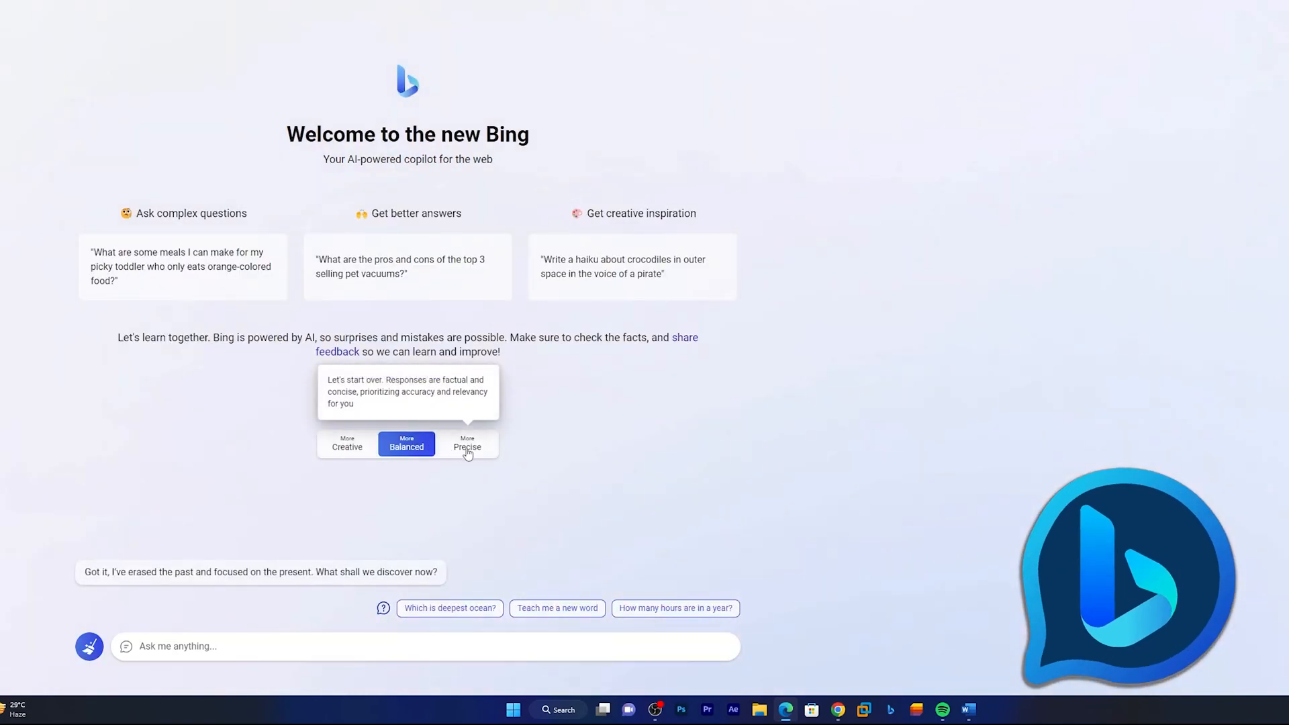
{"action": "left_click", "coordinate": [467, 442]}
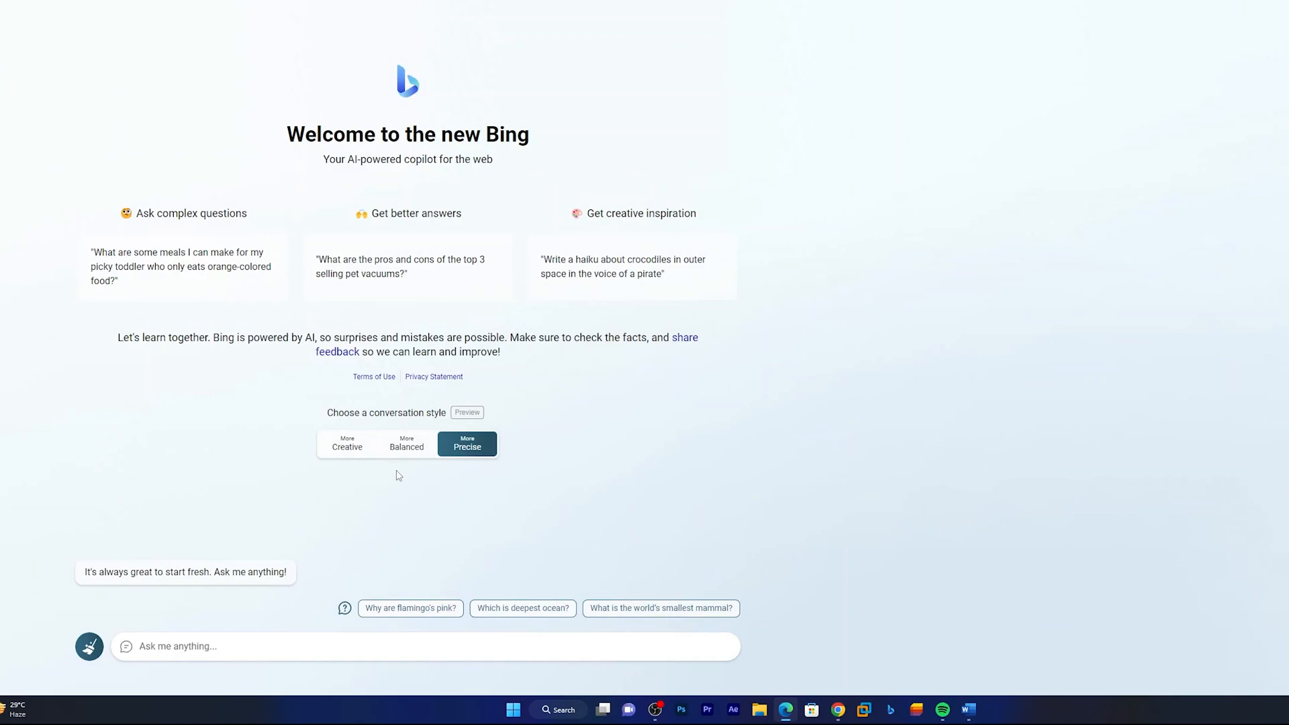
{"action": "mouse_move", "coordinate": [336, 424]}
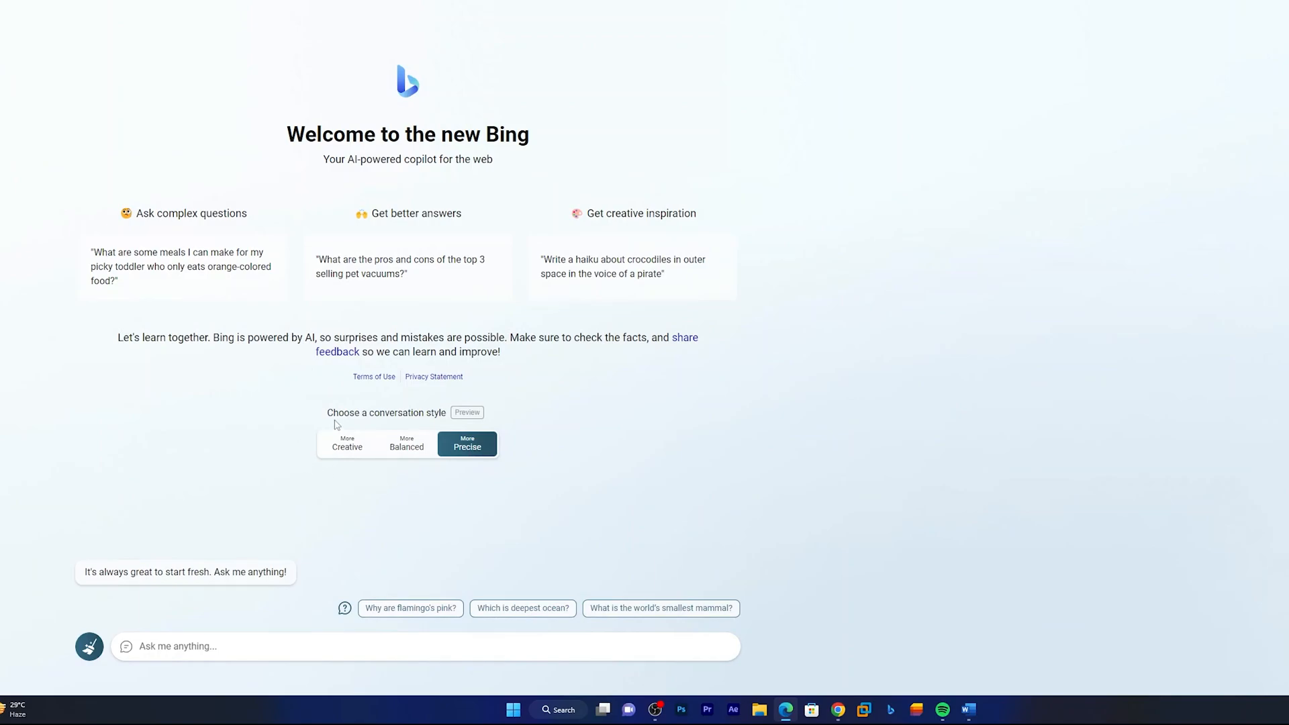
{"action": "left_click", "coordinate": [346, 441]}
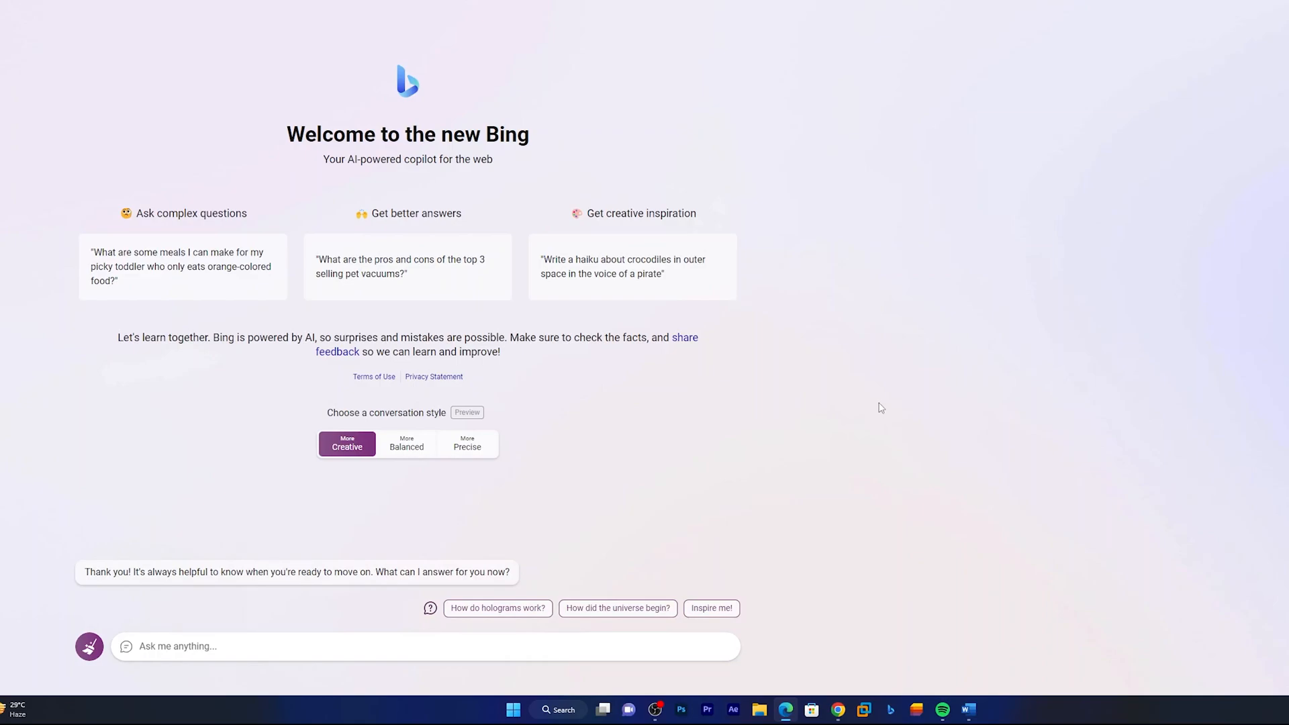
{"action": "mouse_move", "coordinate": [847, 375]}
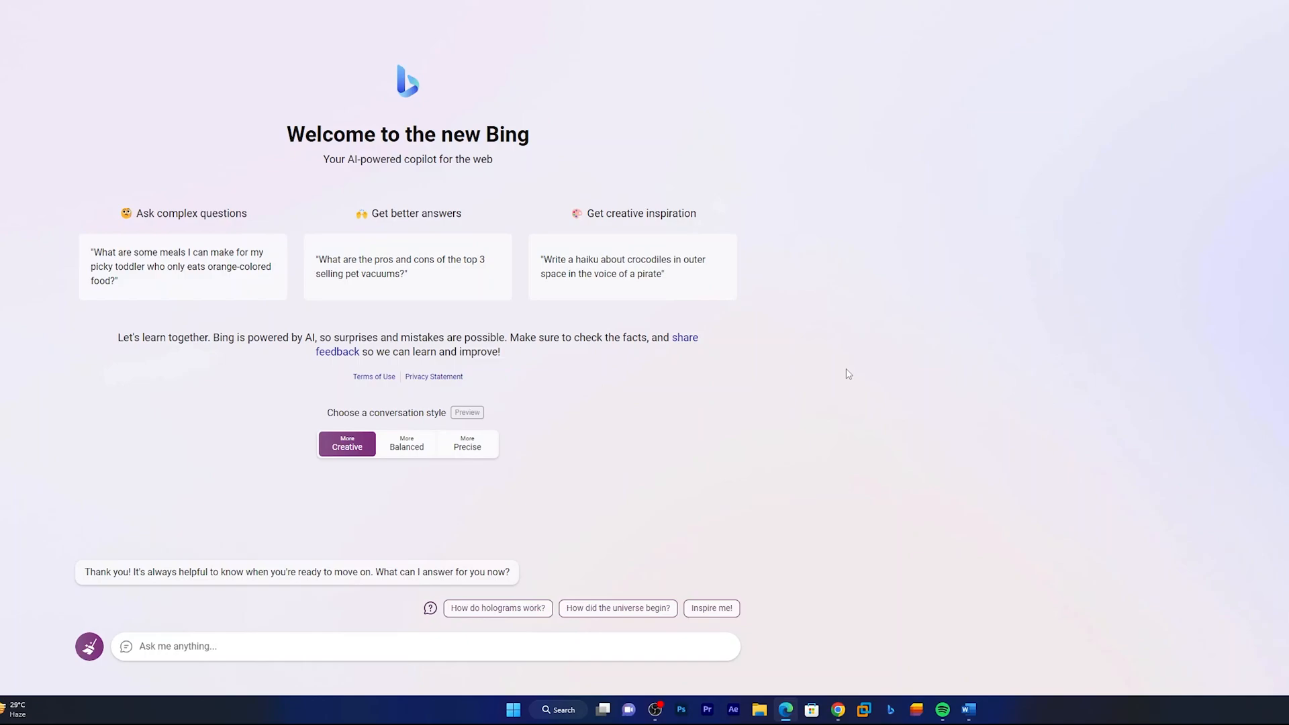
{"action": "left_click", "coordinate": [405, 441]}
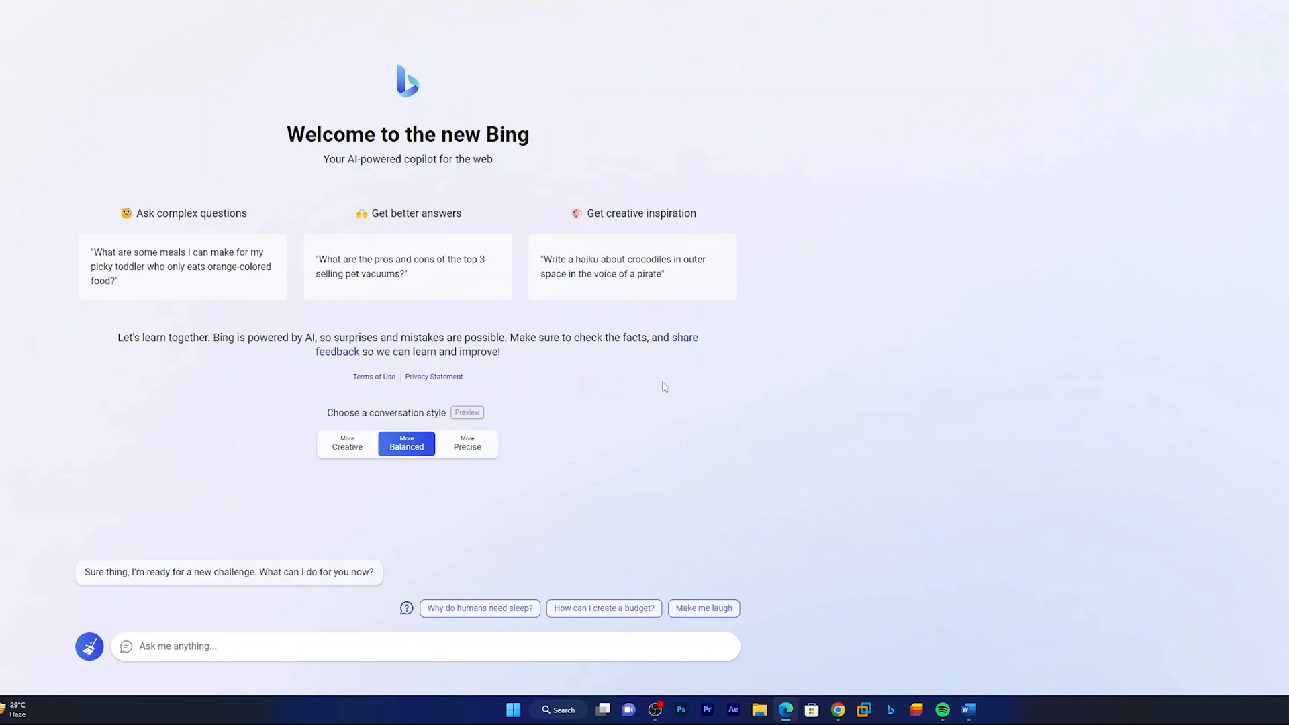
{"action": "mouse_move", "coordinate": [644, 229]}
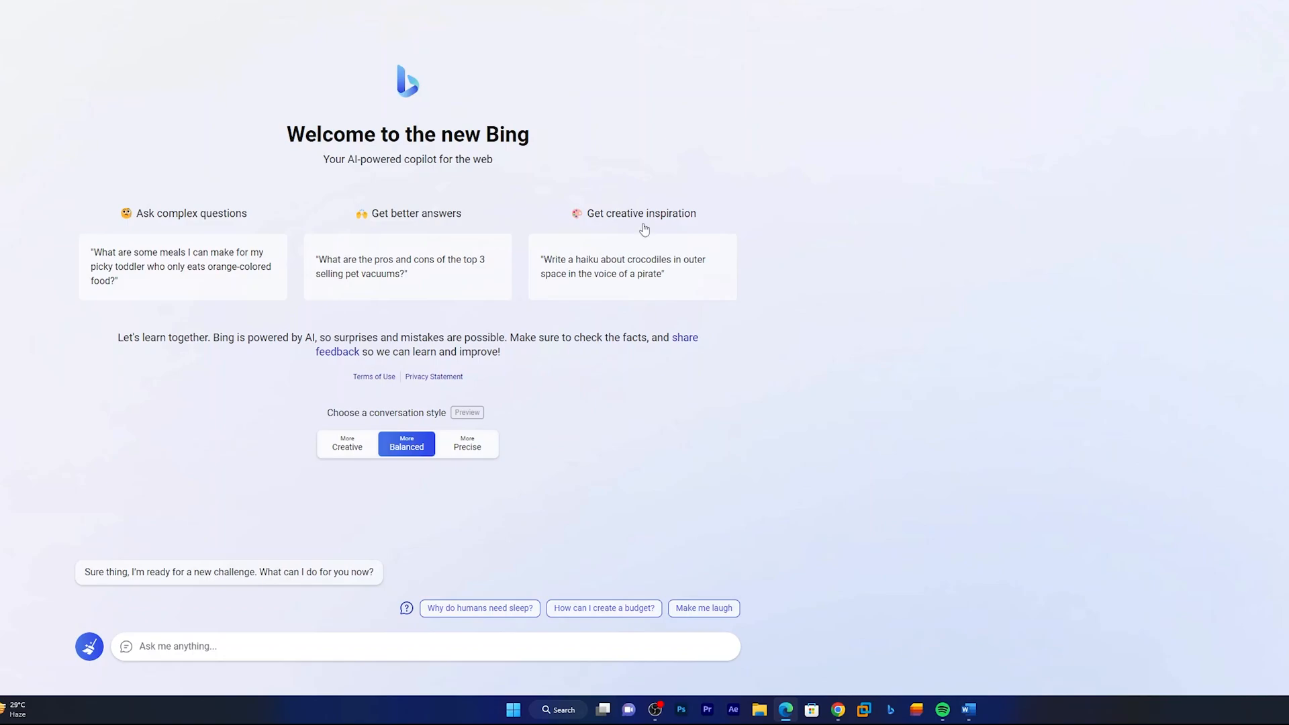
Switch the conversation style to Precise, restarting the chat.
{"action": "left_click", "coordinate": [466, 441]}
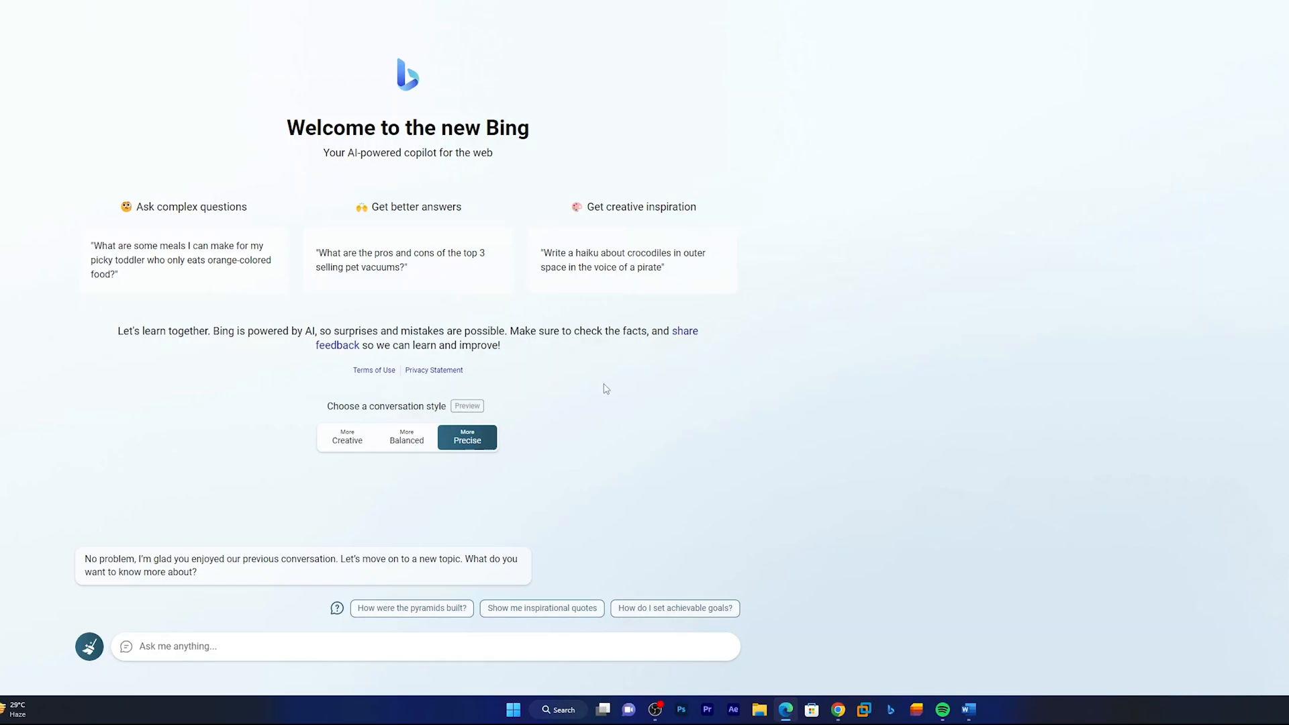
{"action": "mouse_move", "coordinate": [778, 455]}
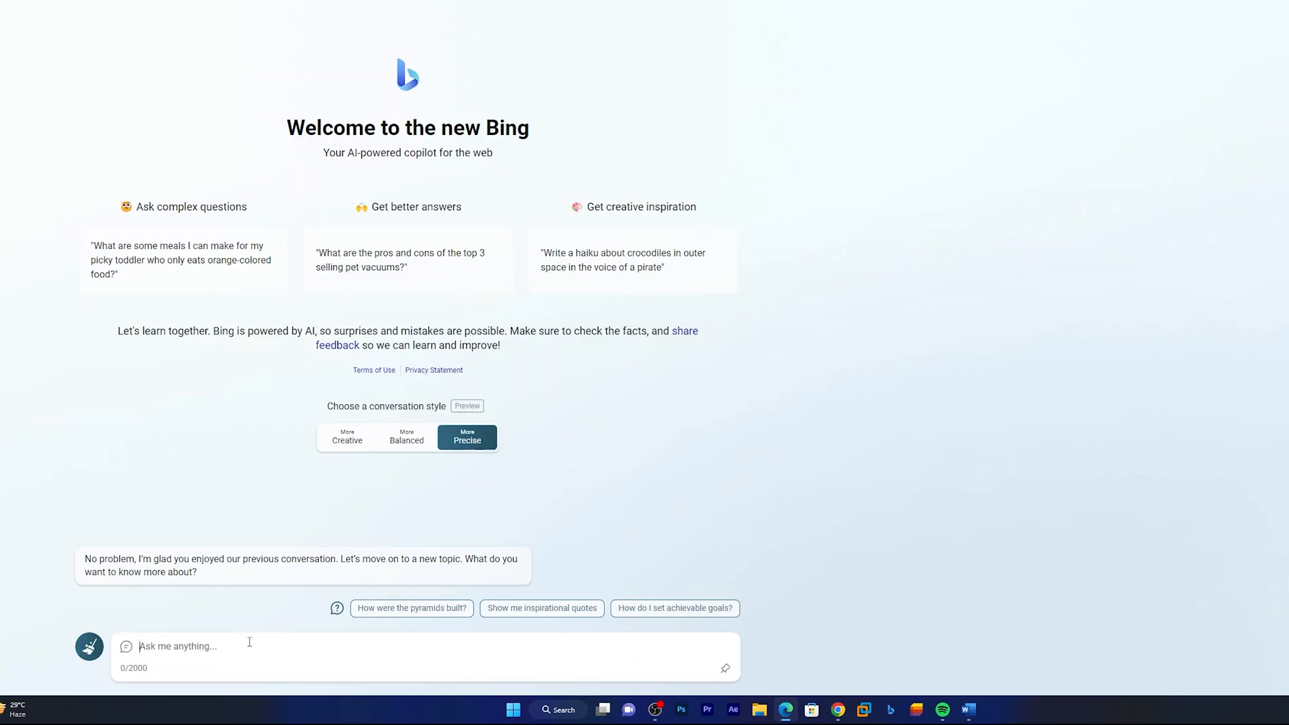
Ask Bing Chat 'who invented zero'.
{"action": "type", "text": "who inve"}
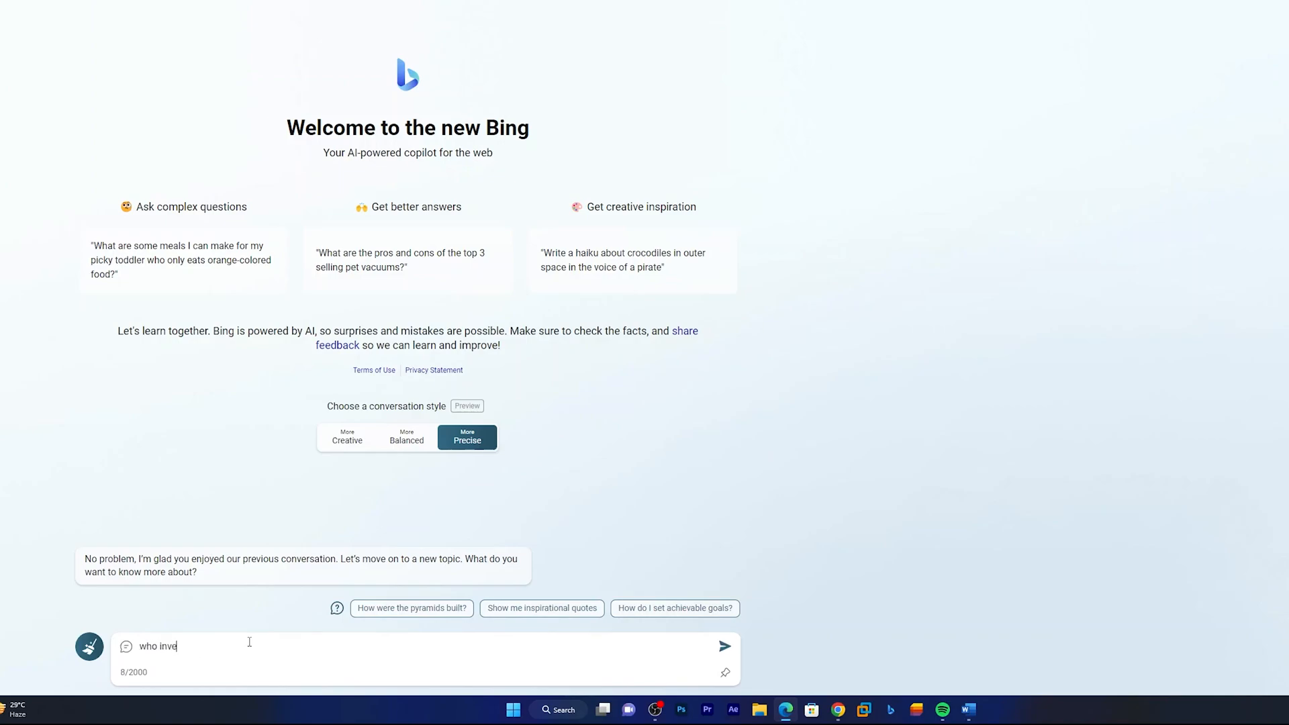
{"action": "type", "text": "nted zer"}
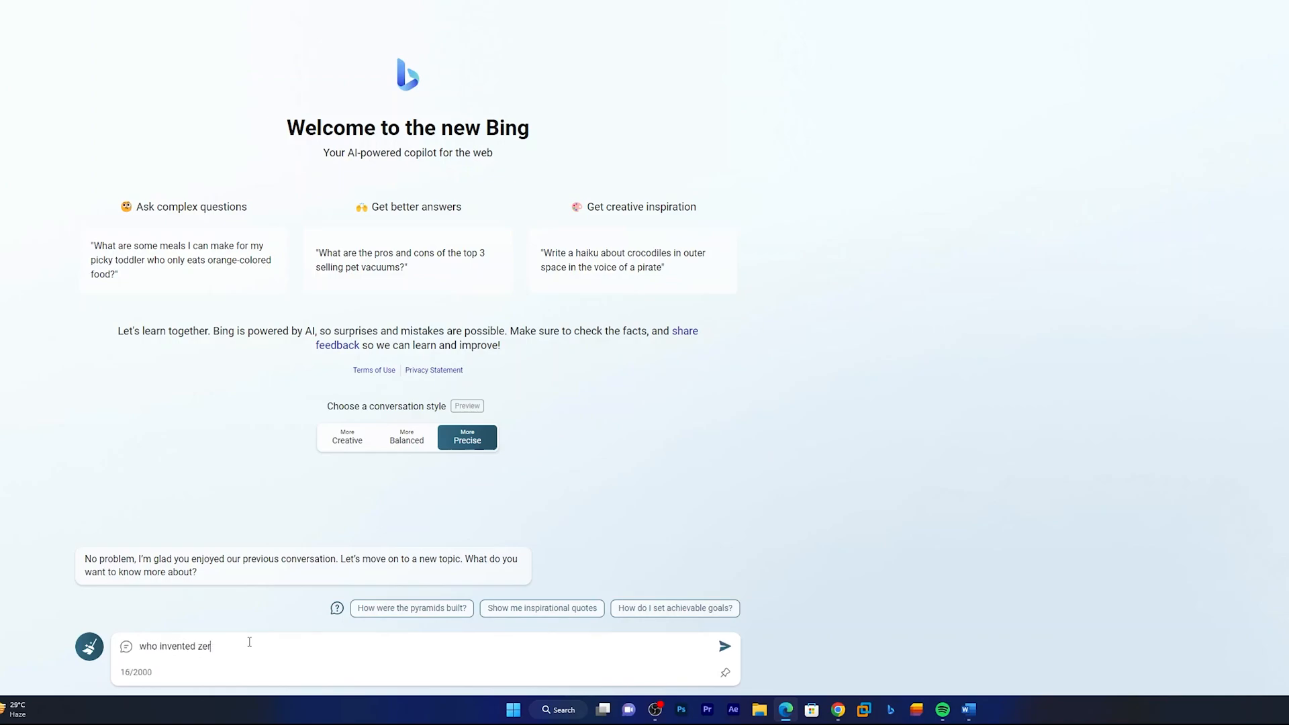
{"action": "left_click", "coordinate": [723, 646]}
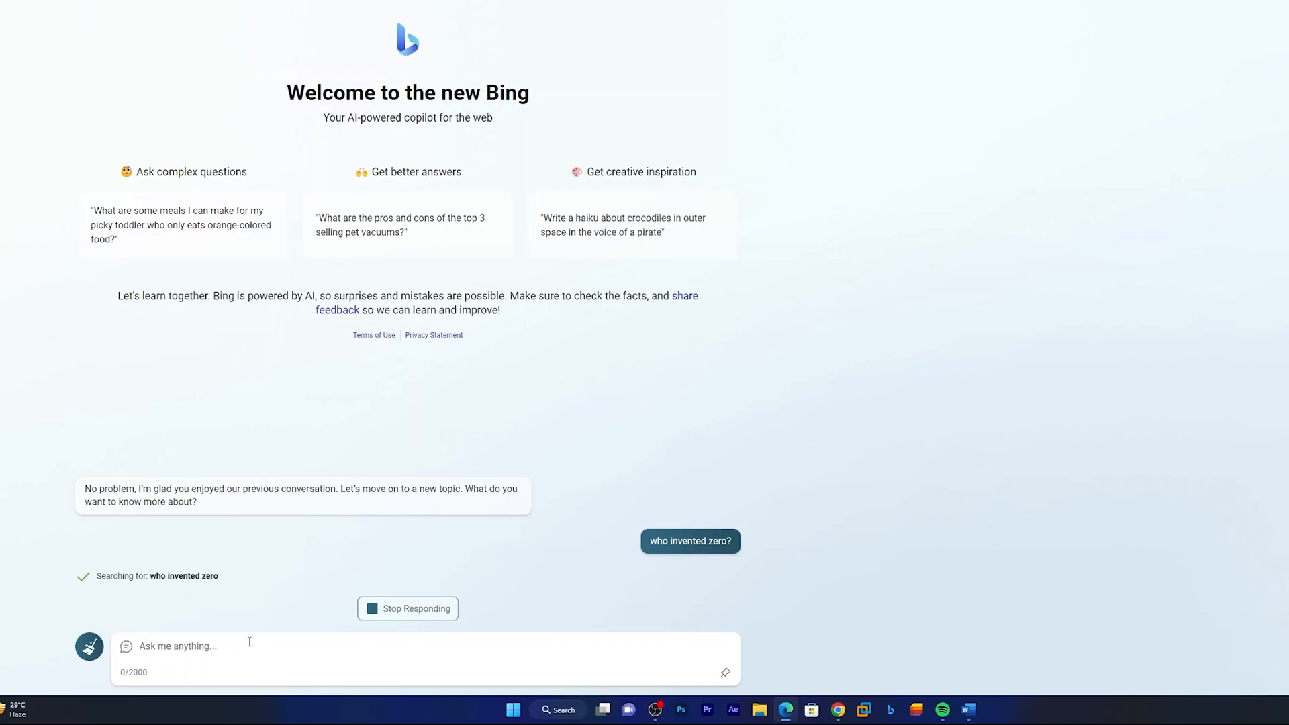
{"action": "mouse_move", "coordinate": [373, 334]}
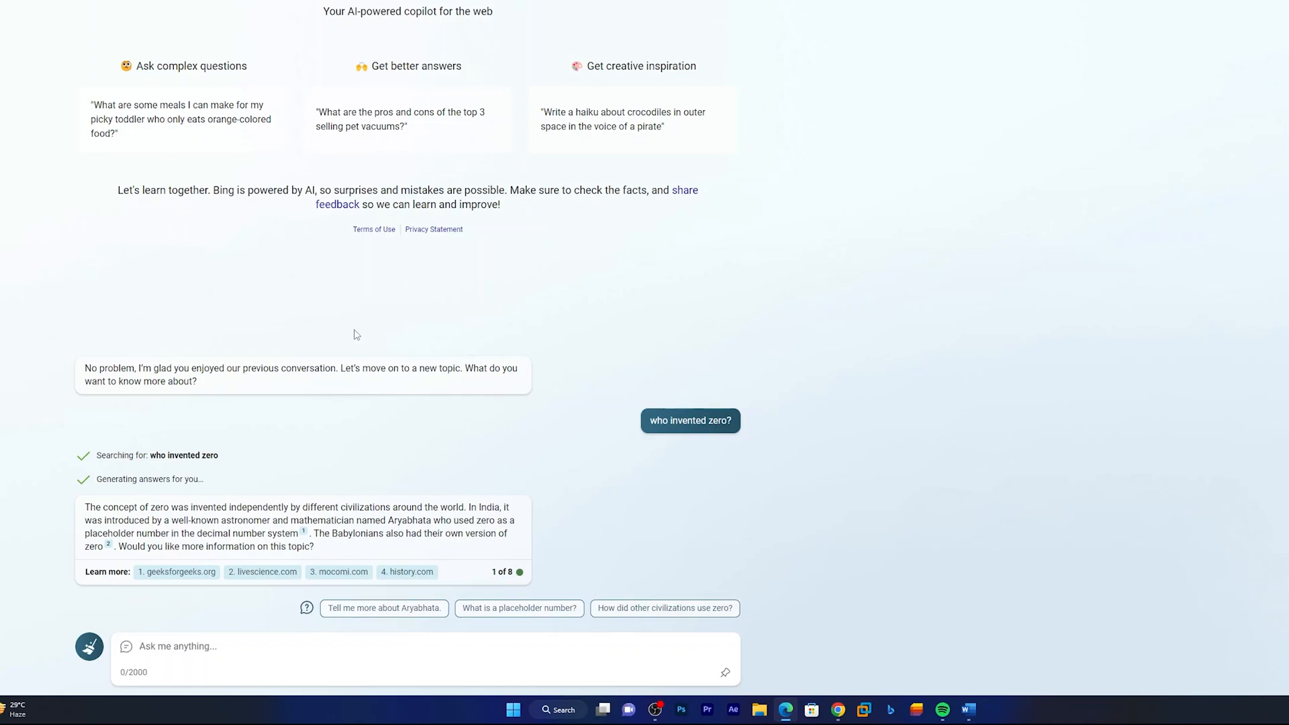
Ask Bing Chat about the Z790 chipset compared with Z690.
{"action": "type", "text": "tell me"}
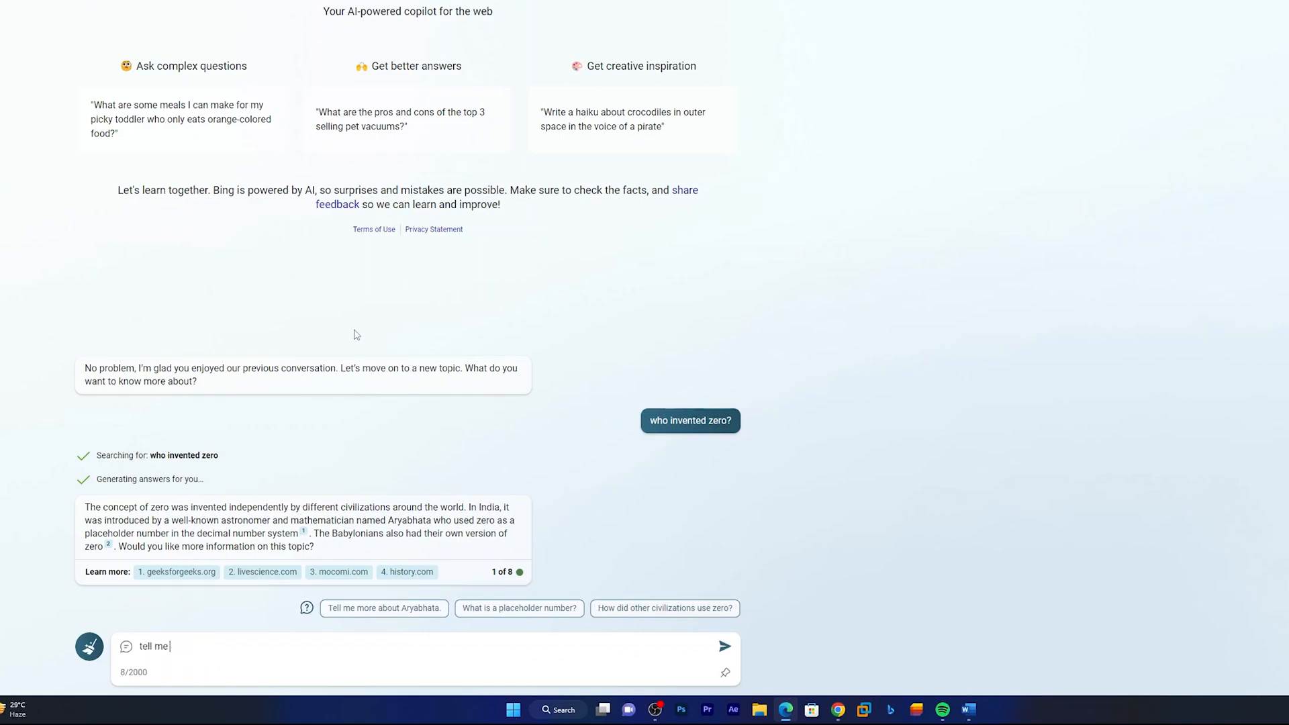
{"action": "type", "text": "abot the"}
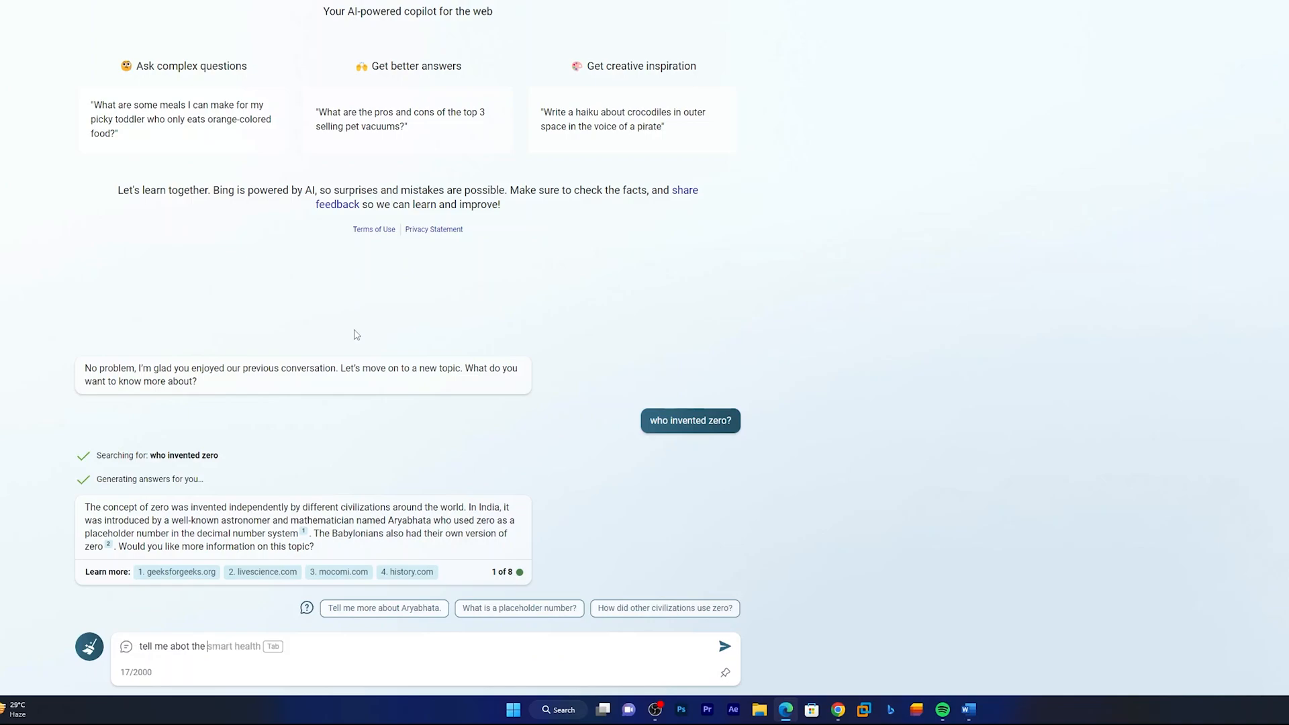
{"action": "type", "text": "the"}
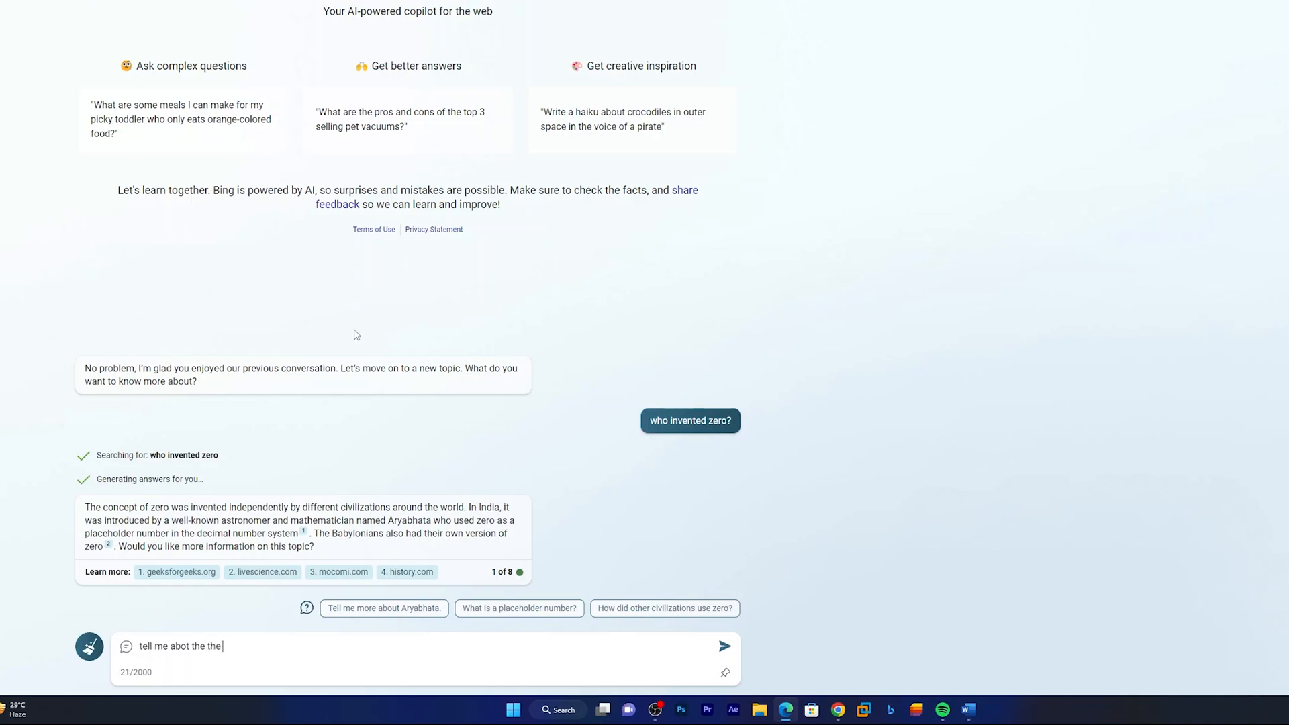
{"action": "type", "text": "z790"}
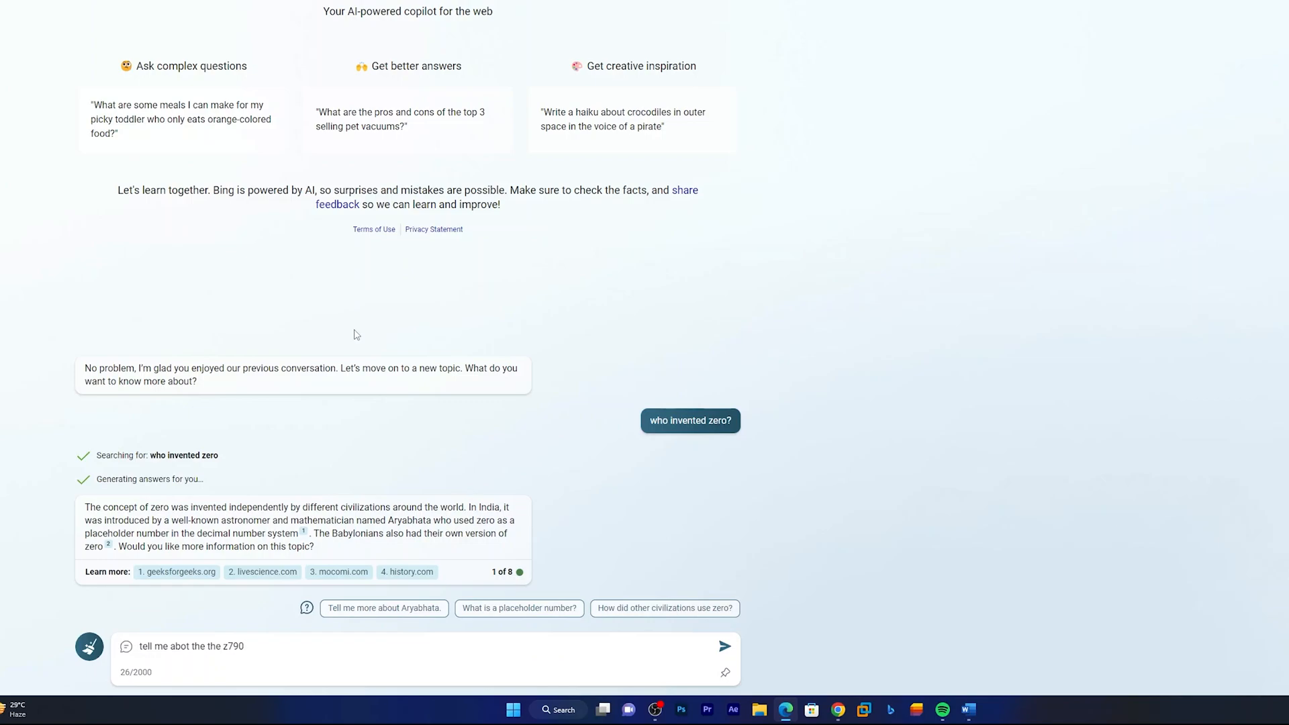
{"action": "type", "text": "chipset and how it co"}
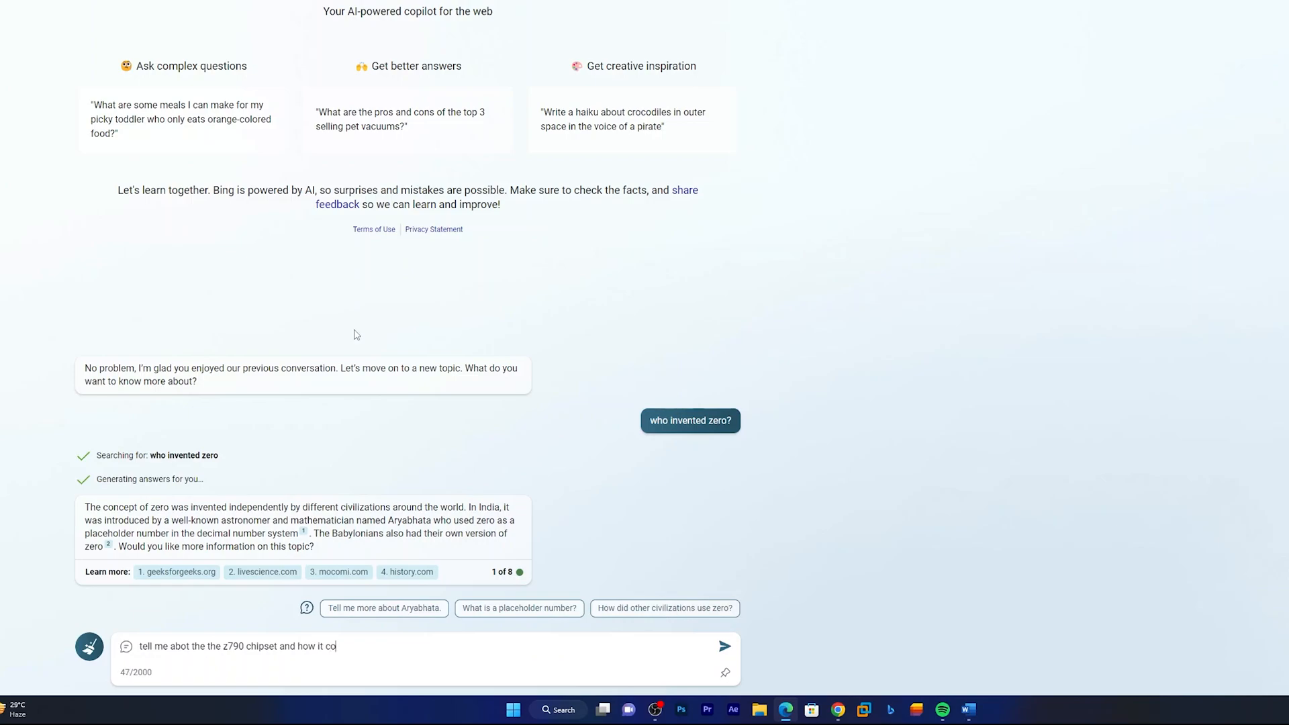
{"action": "type", "text": "mpared w"}
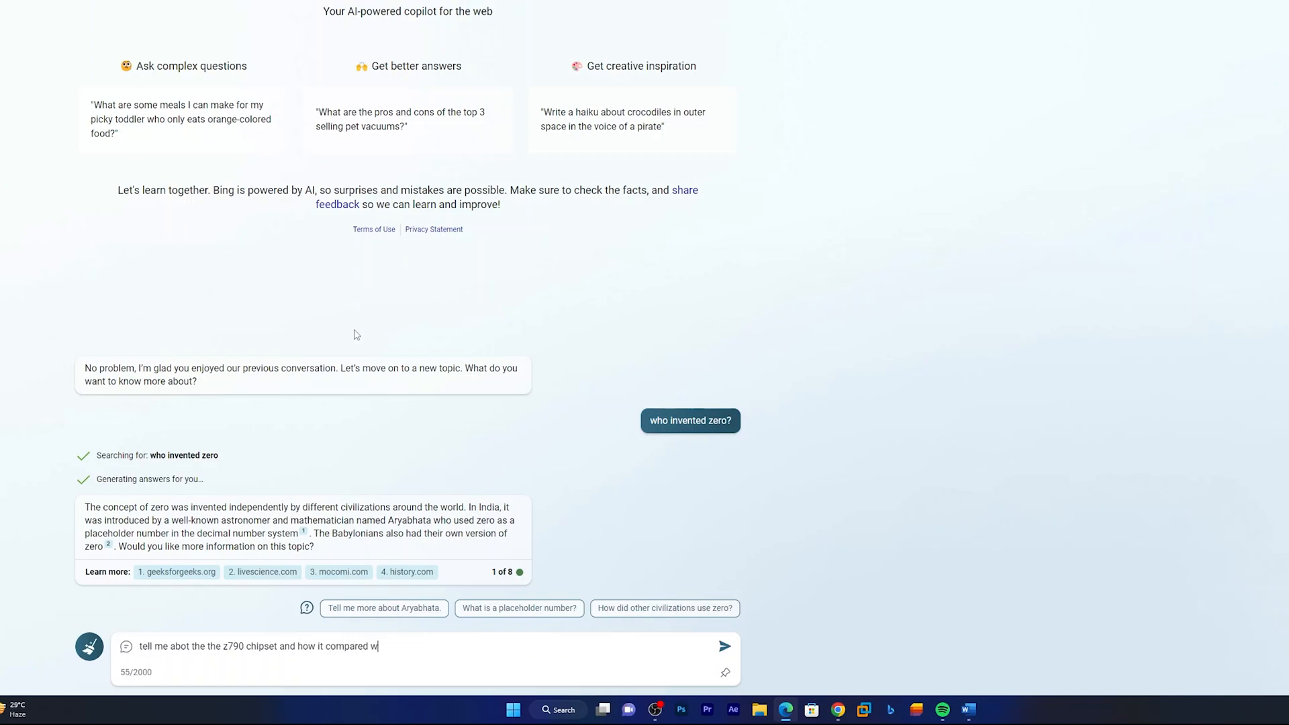
{"action": "type", "text": "ith z690"}
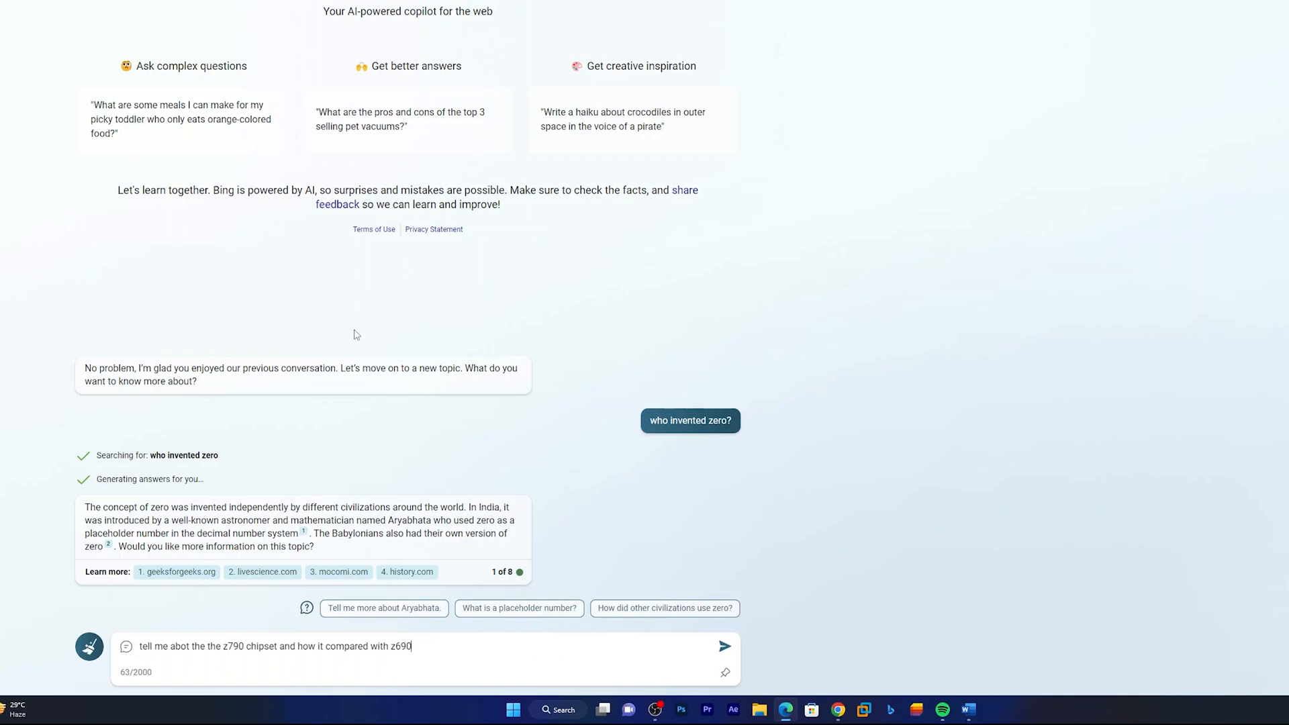
{"action": "left_click", "coordinate": [724, 646]}
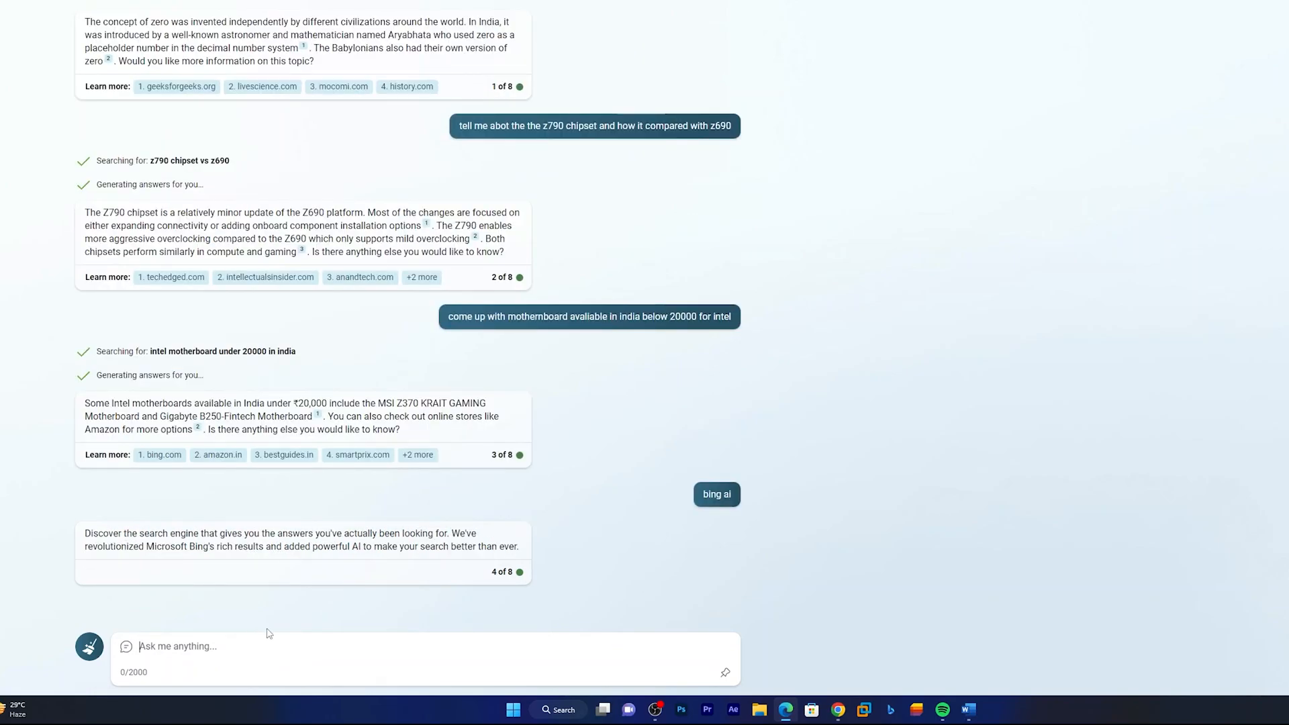
{"action": "mouse_move", "coordinate": [276, 603]}
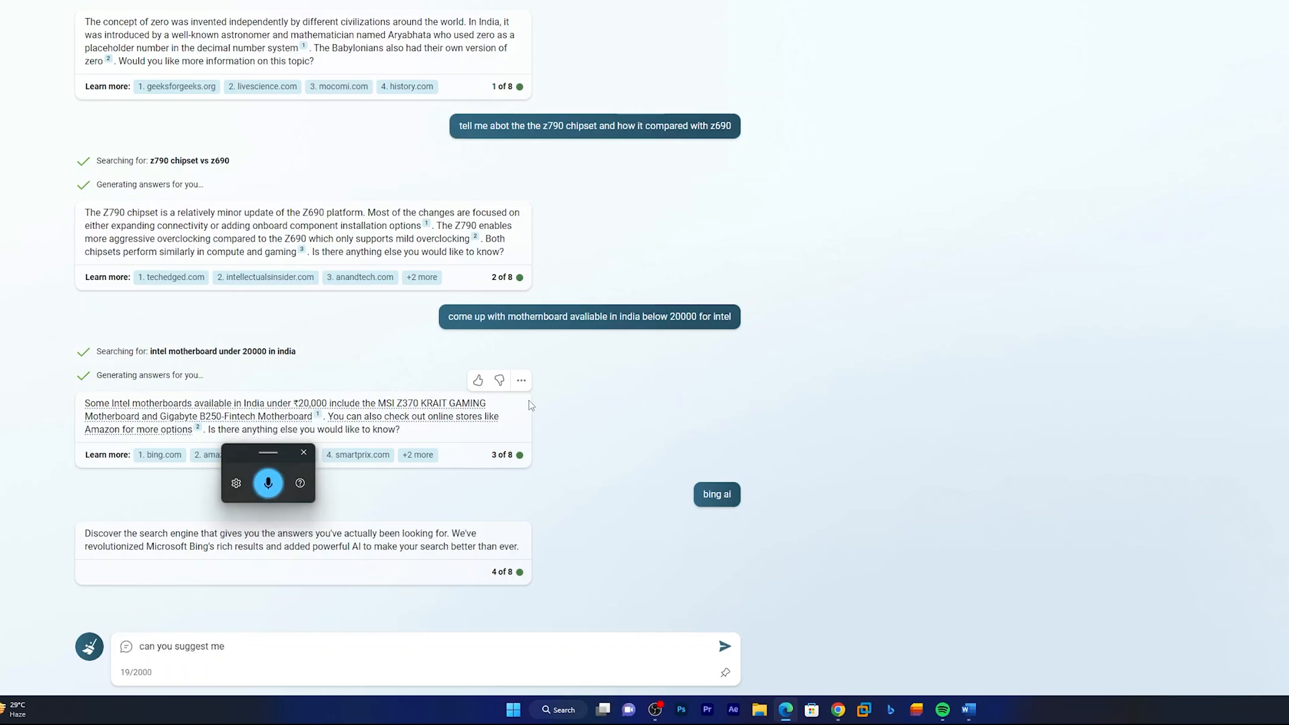
Ask for SUV cars under ₹20,00,000 in India and read the suggestions.
{"action": "type", "text": "Can you suggest me cars under 20,00,000 in India"}
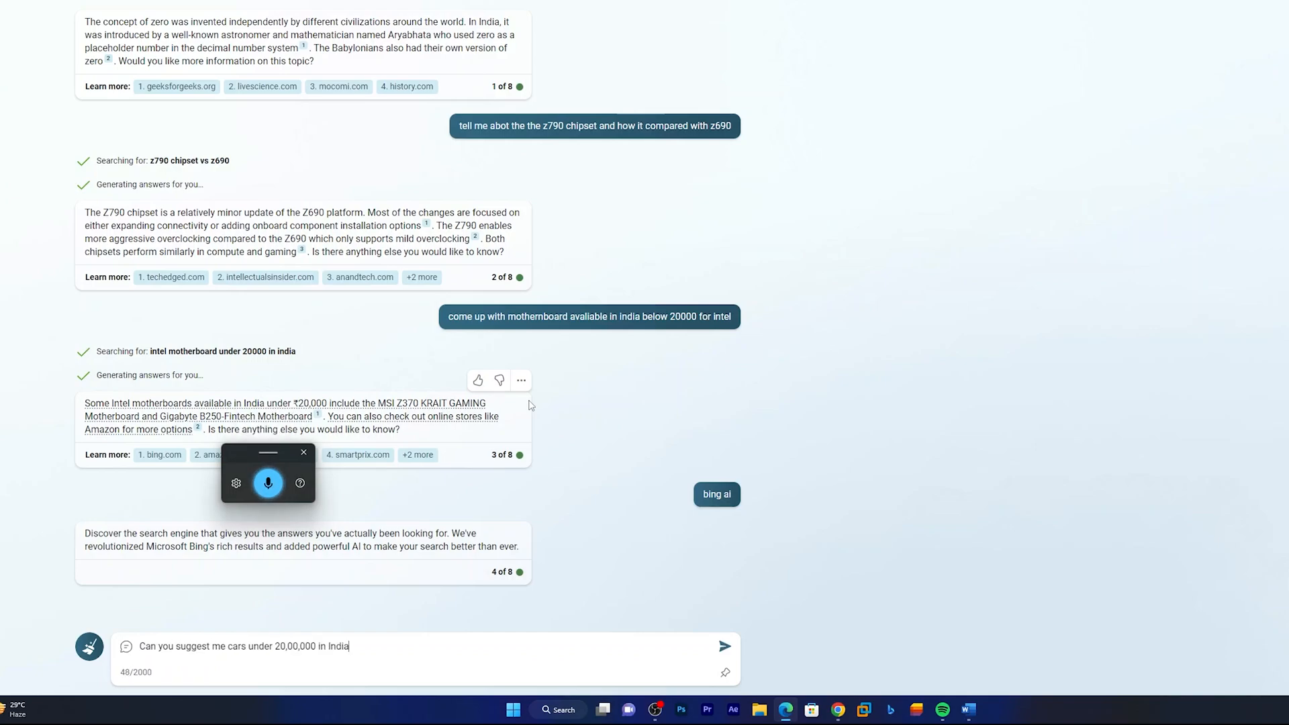
{"action": "type", "text": "and that should be"}
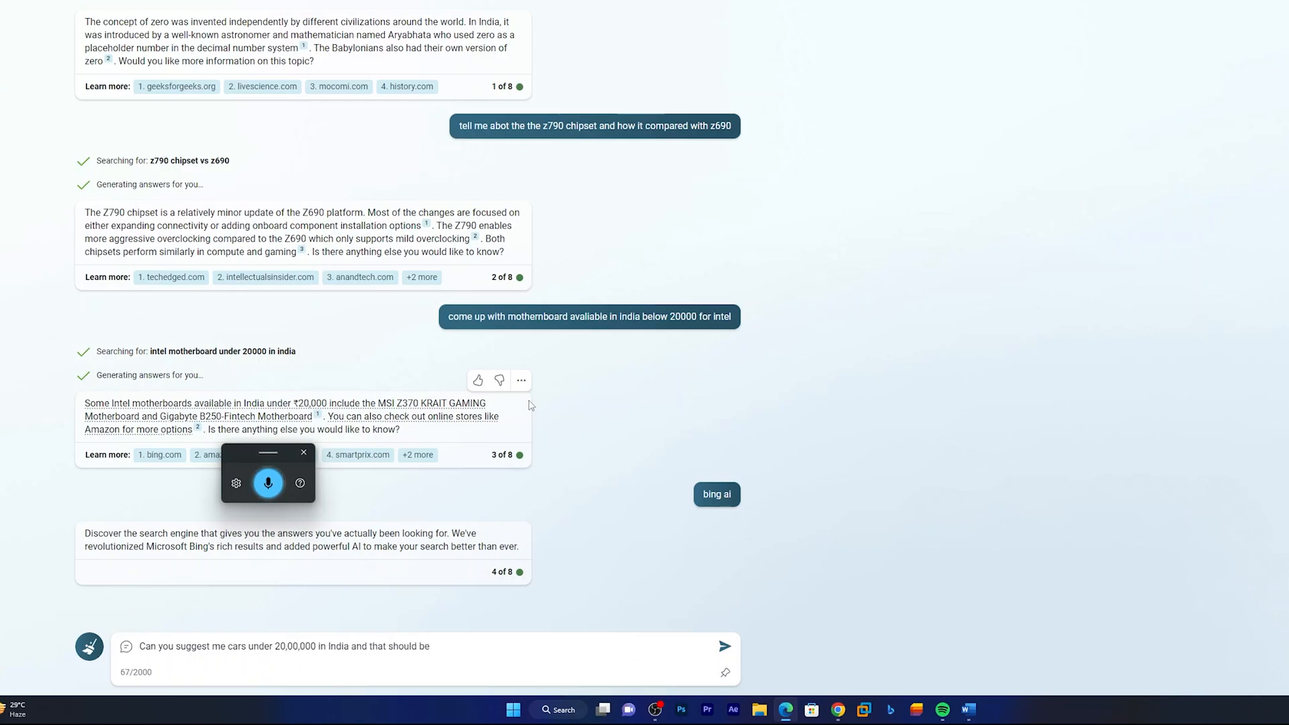
{"action": "type", "text": "SUV"}
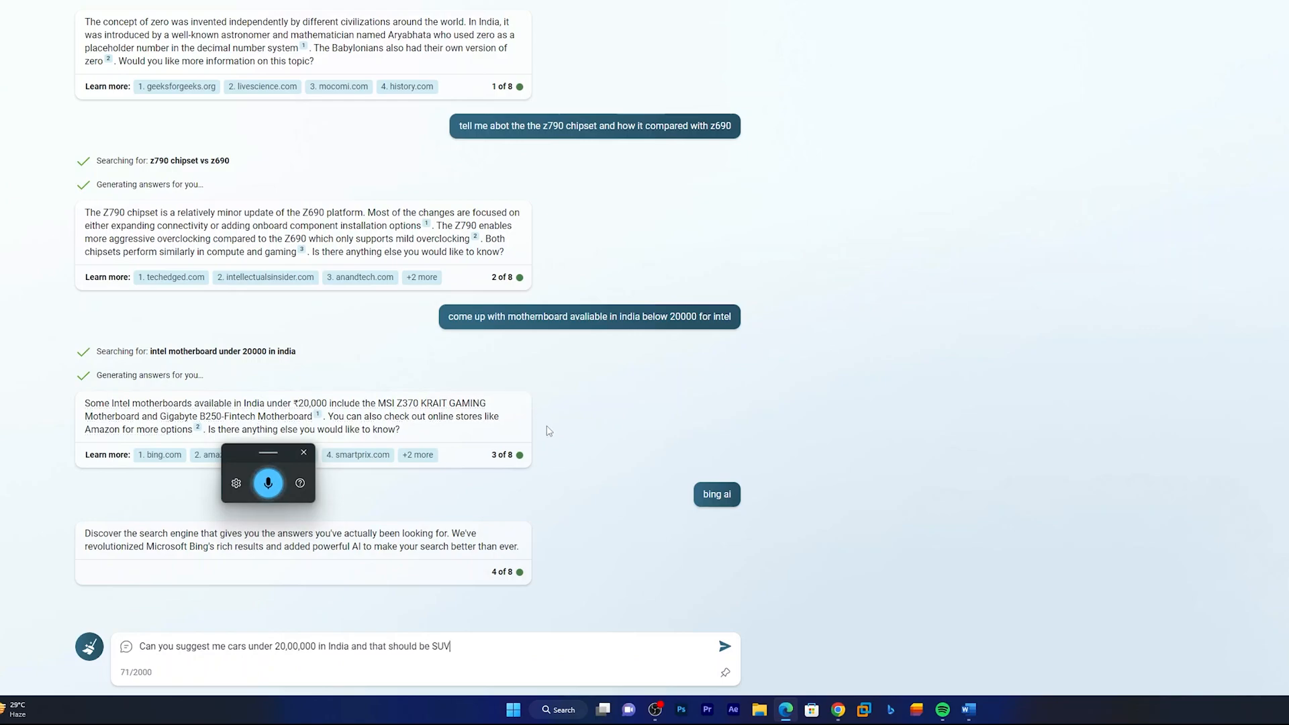
{"action": "left_click", "coordinate": [724, 646]}
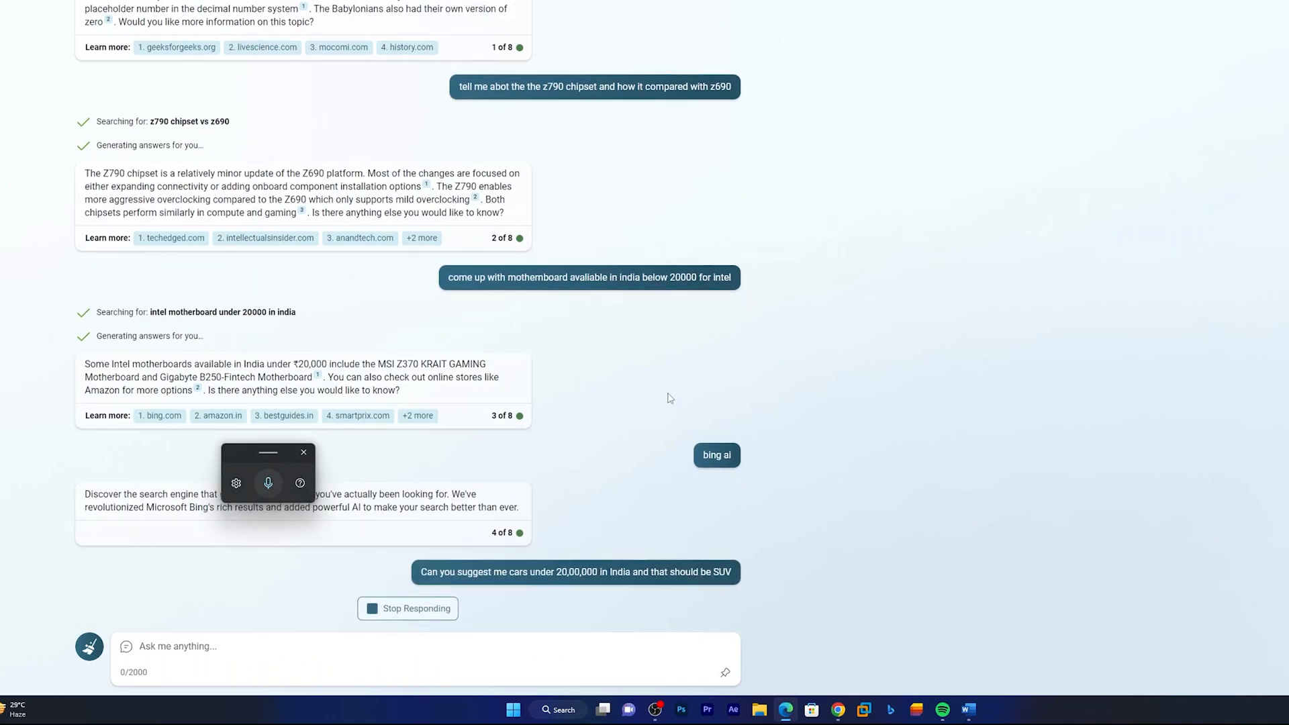
{"action": "scroll", "scroll_direction": "down", "scroll_amount": 3}
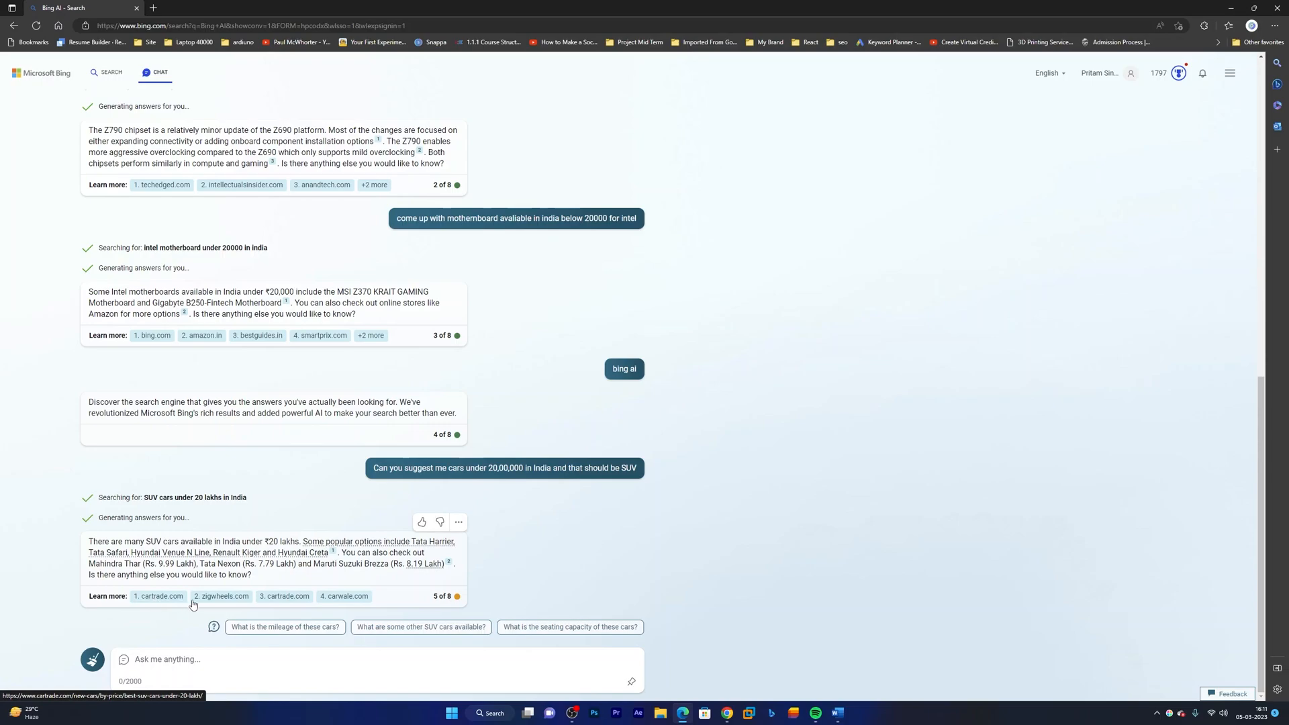
Open the cited zigwheels.com page of SUVs under 20 lakhs, then return to the Bing chat.
{"action": "left_click", "coordinate": [222, 596]}
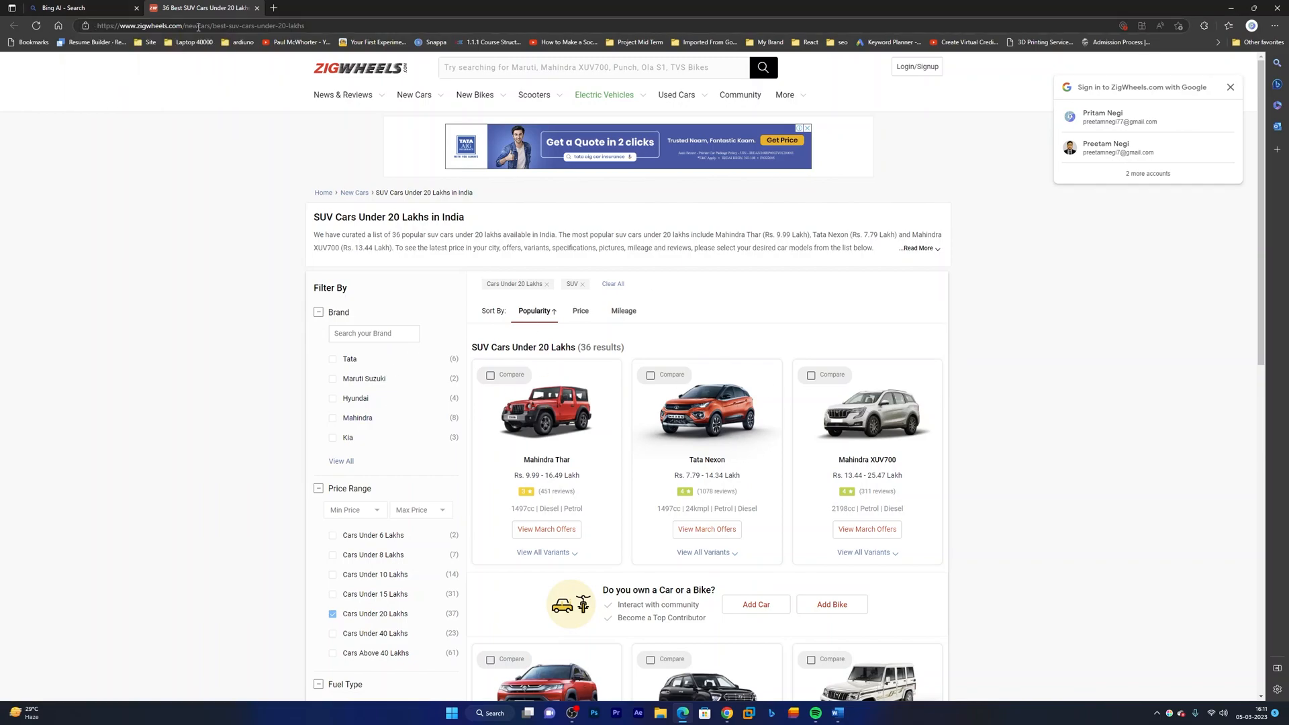
{"action": "mouse_move", "coordinate": [145, 71]}
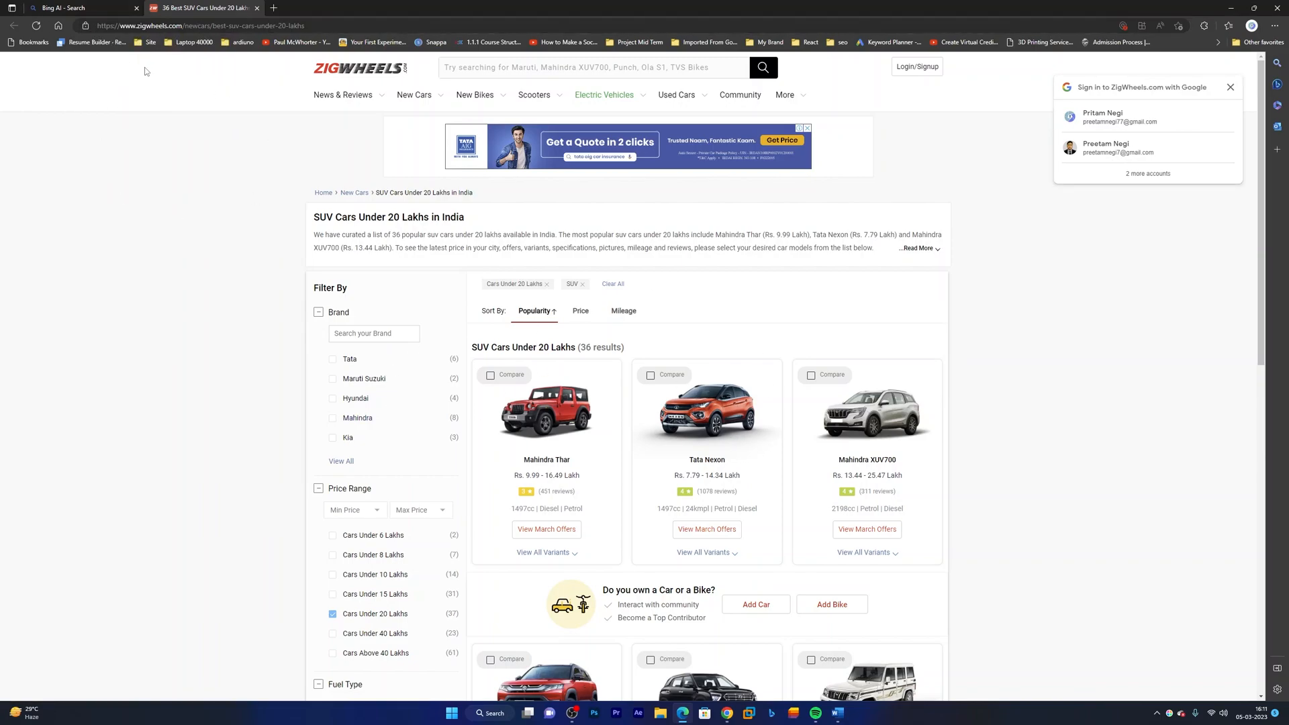
{"action": "left_click", "coordinate": [78, 8]}
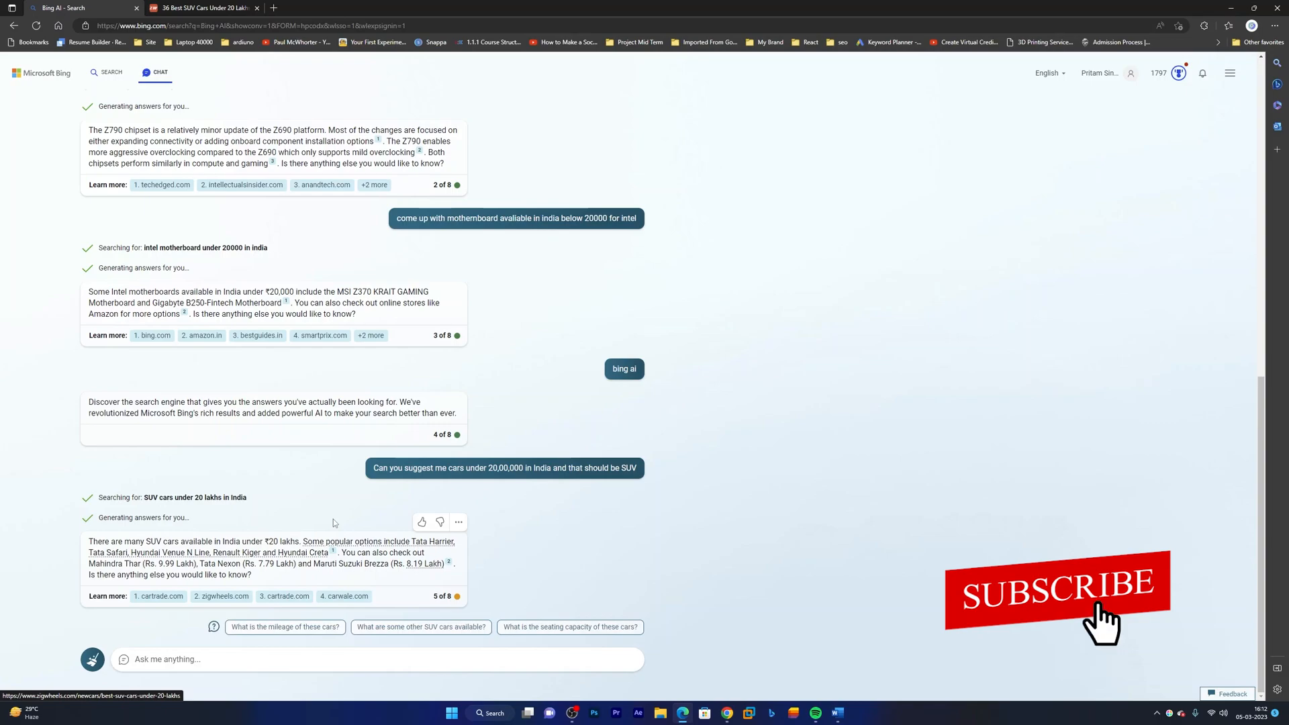